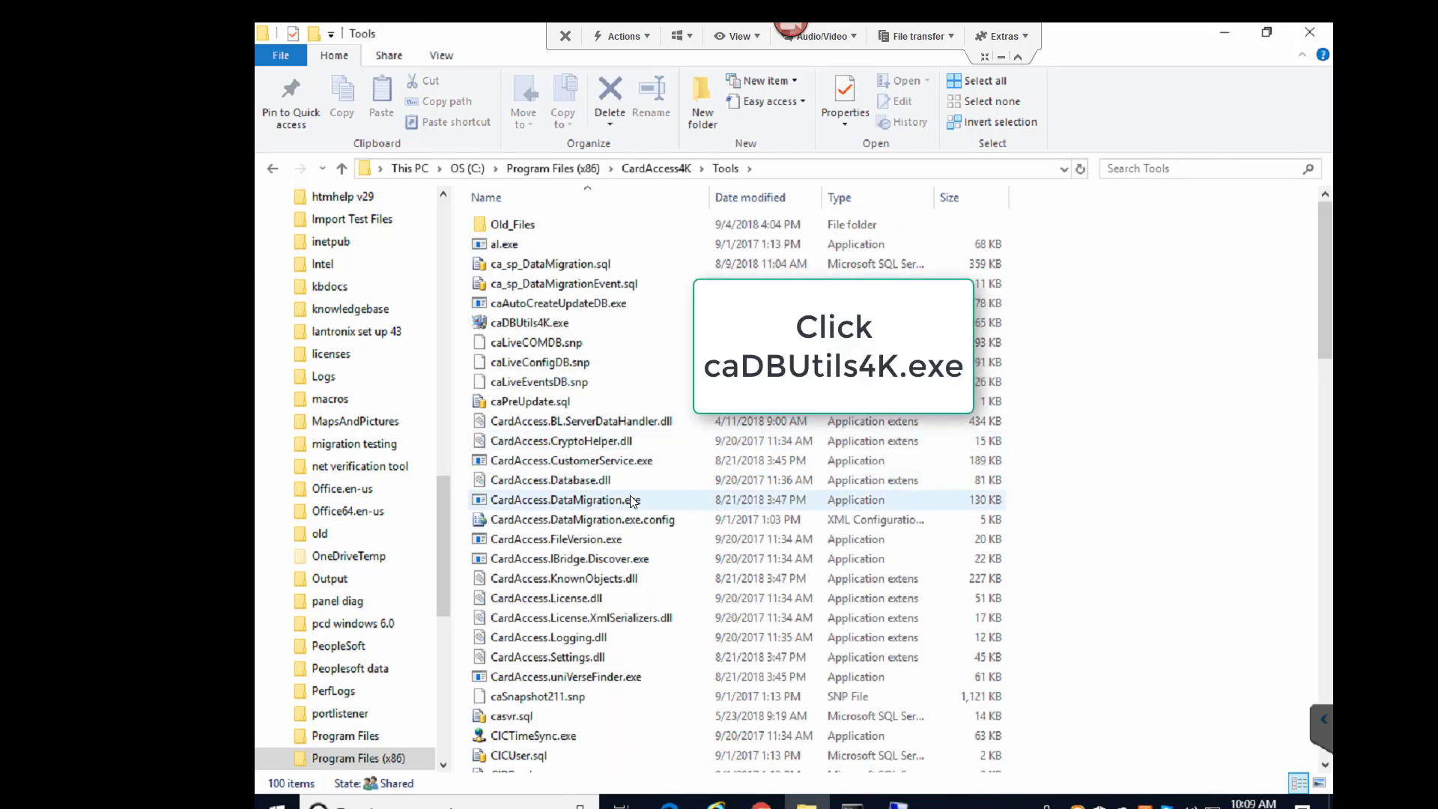
mouse_move(681, 533)
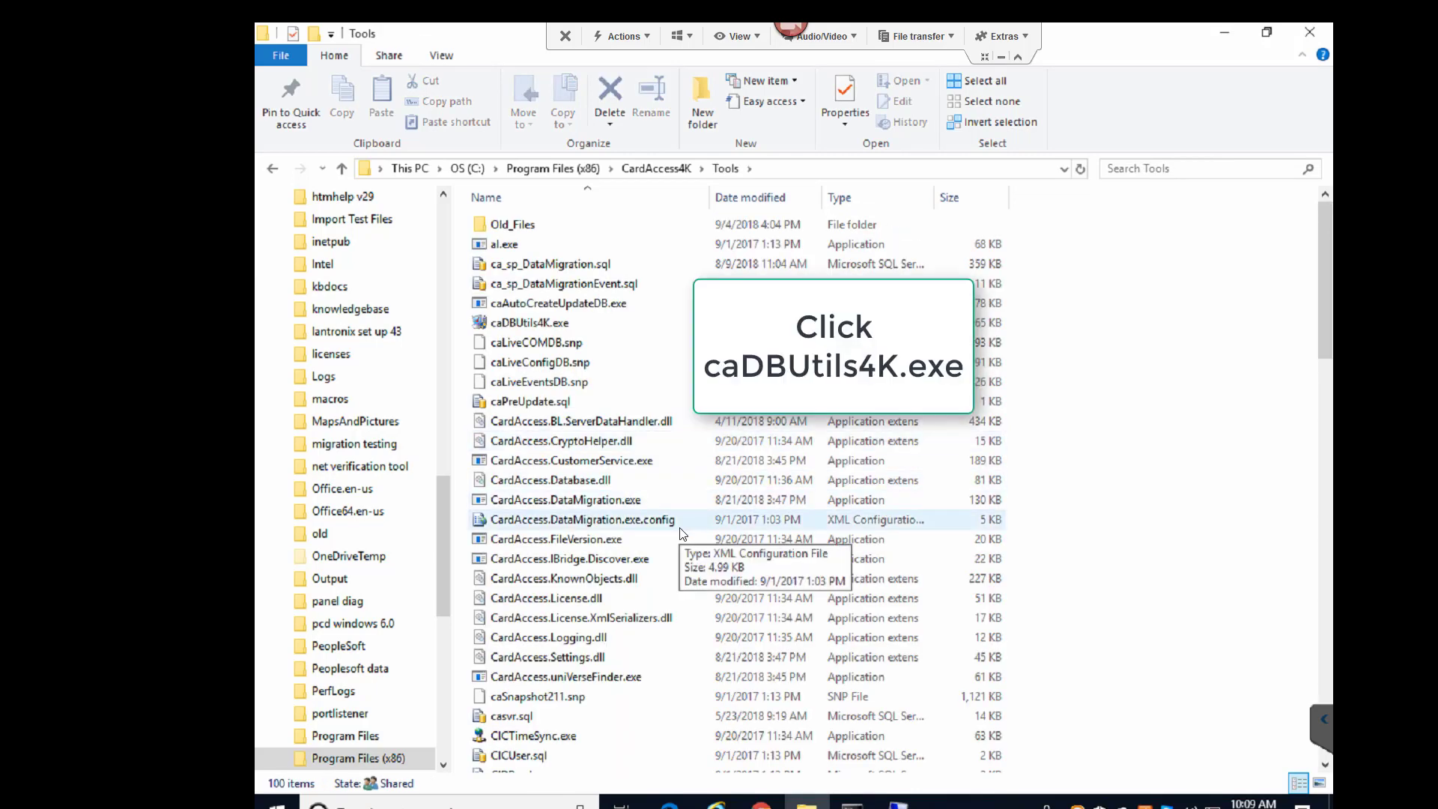
Select caDBUtils4K.exe in the CardAccess4K Tools folder
click(532, 323)
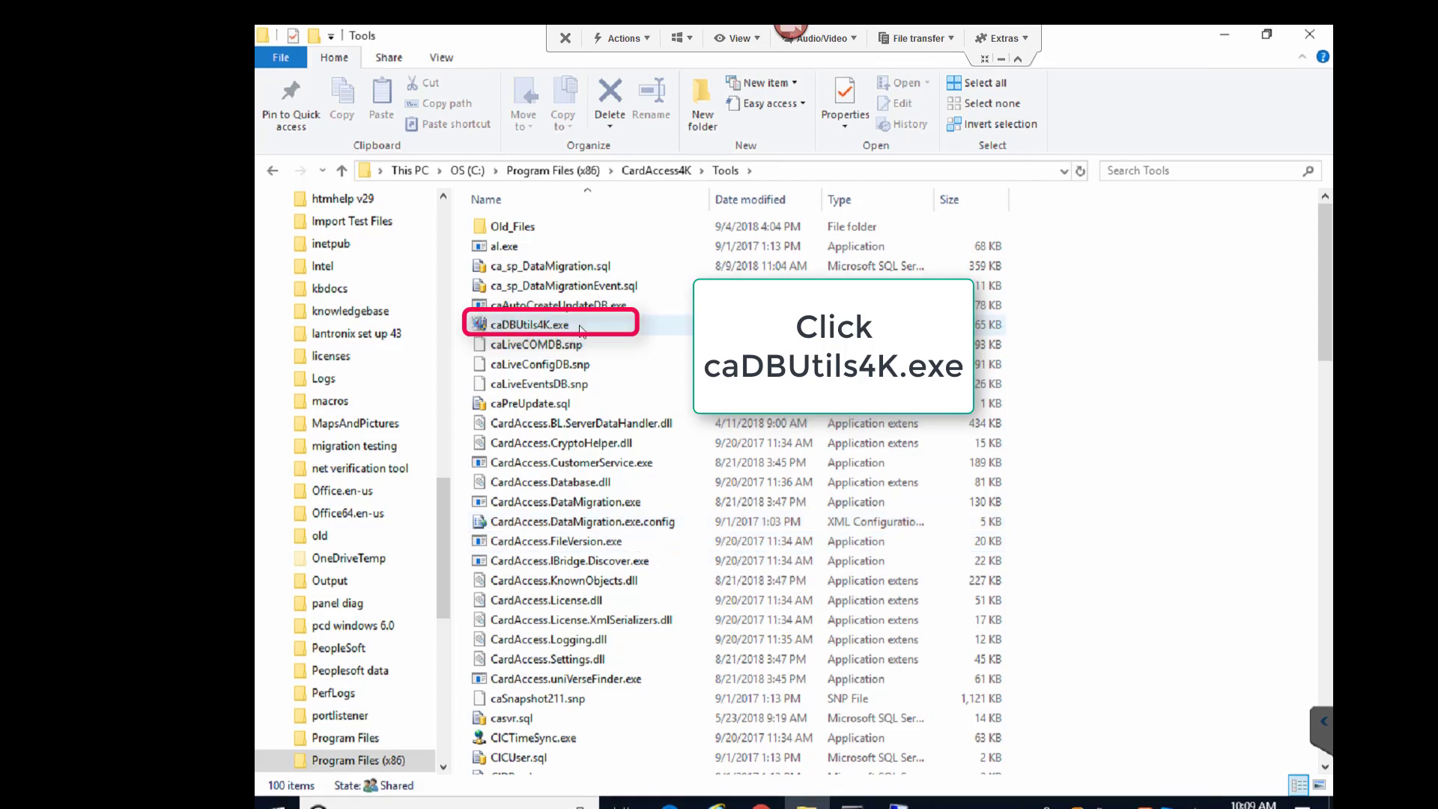
mouse_move(605, 323)
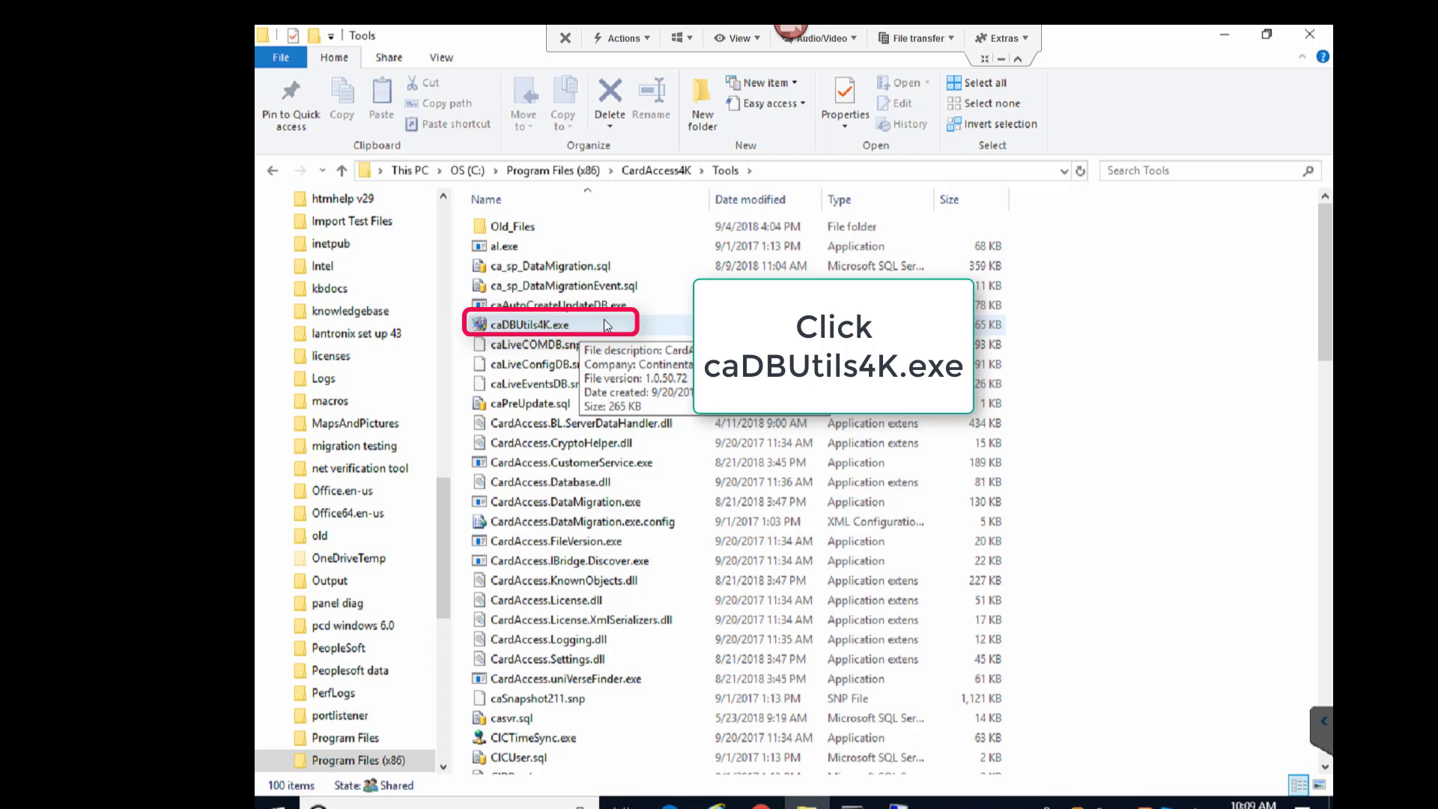
click(533, 324)
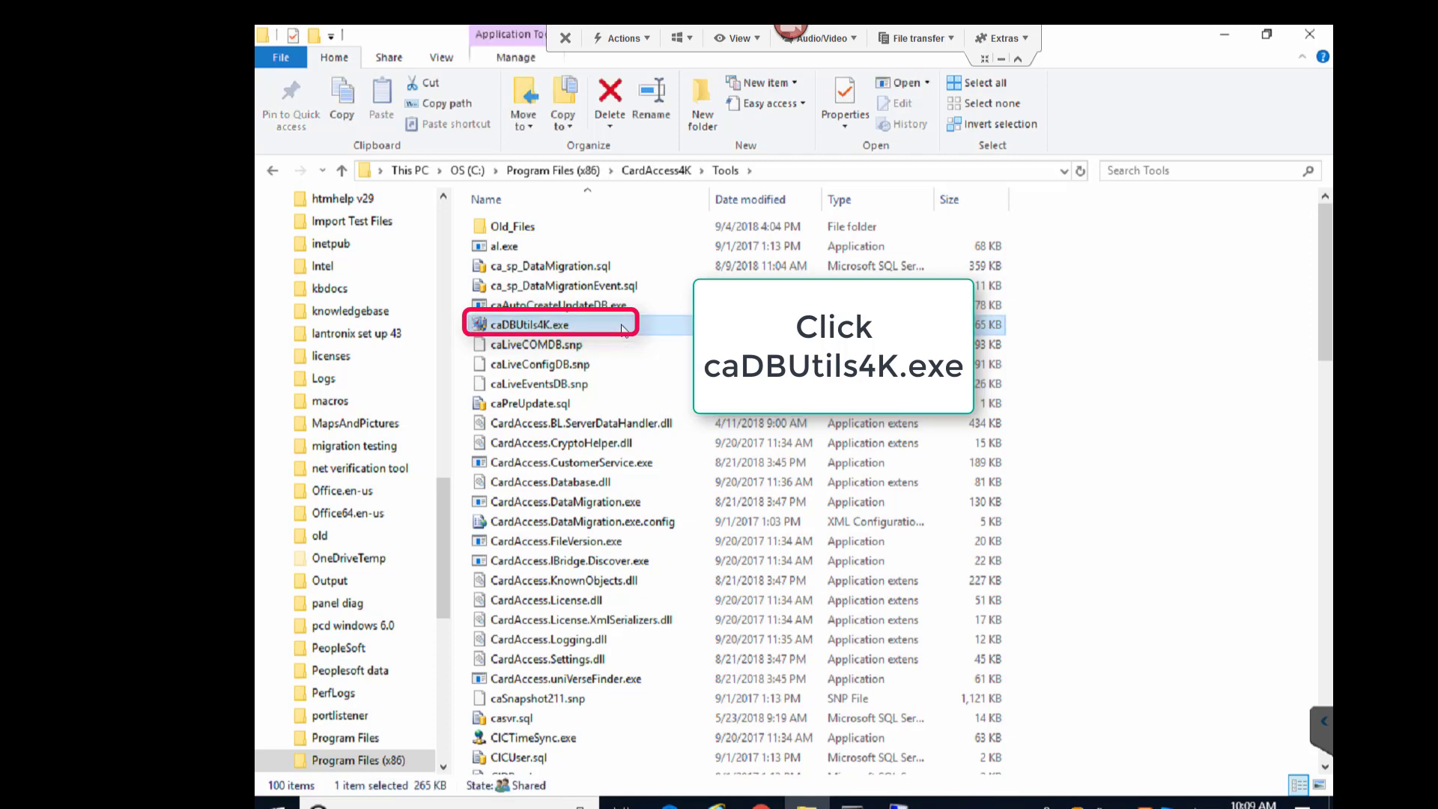
double_click(532, 325)
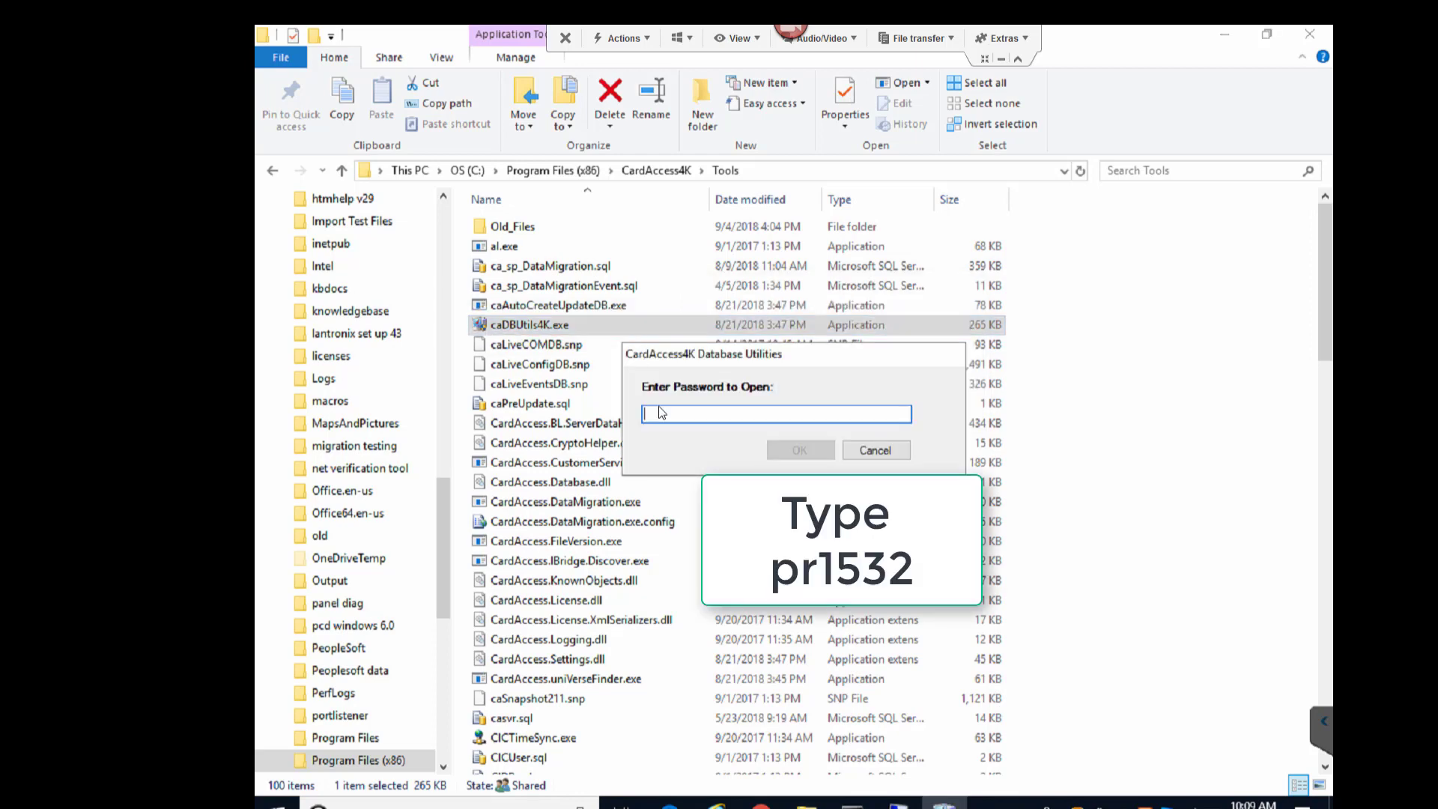
text(1)
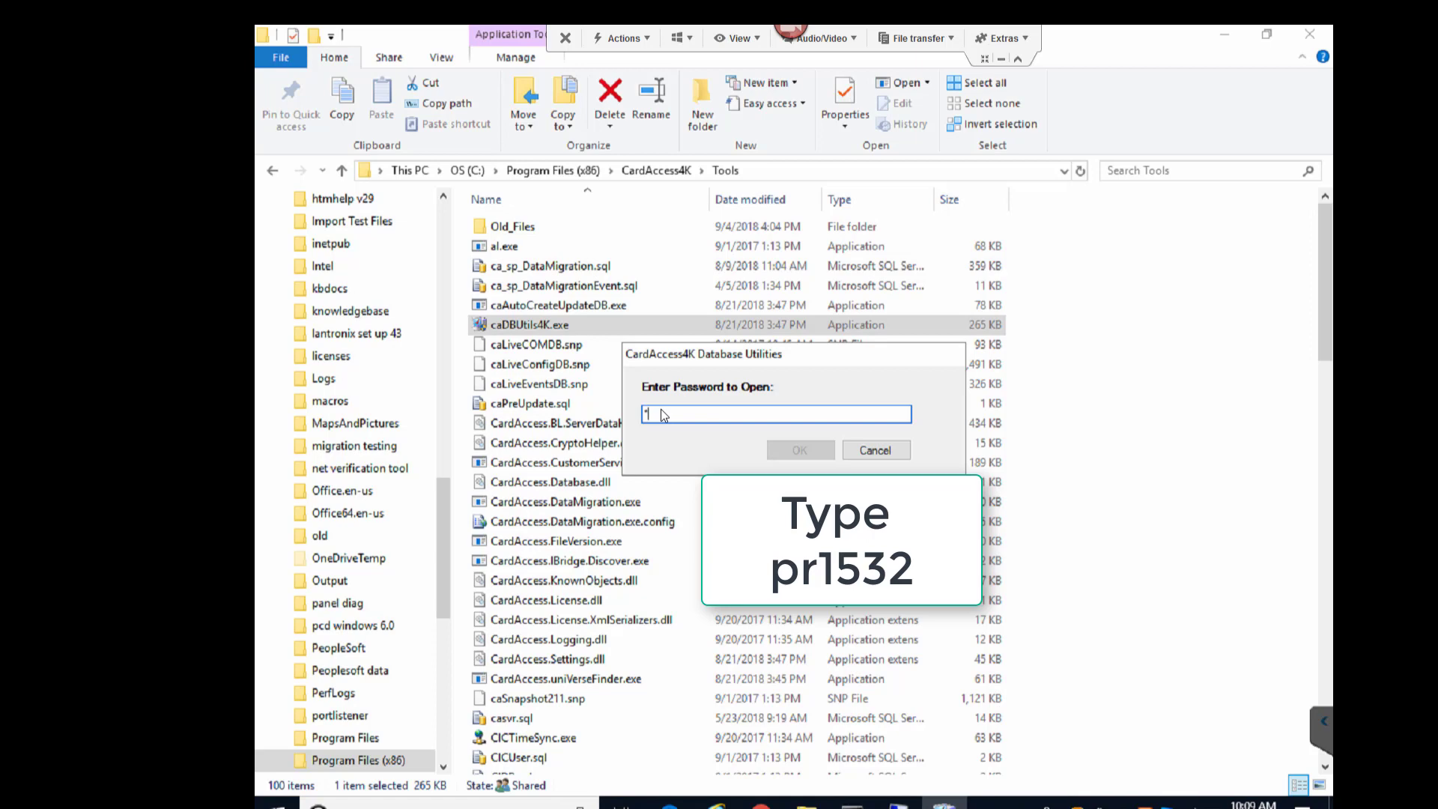
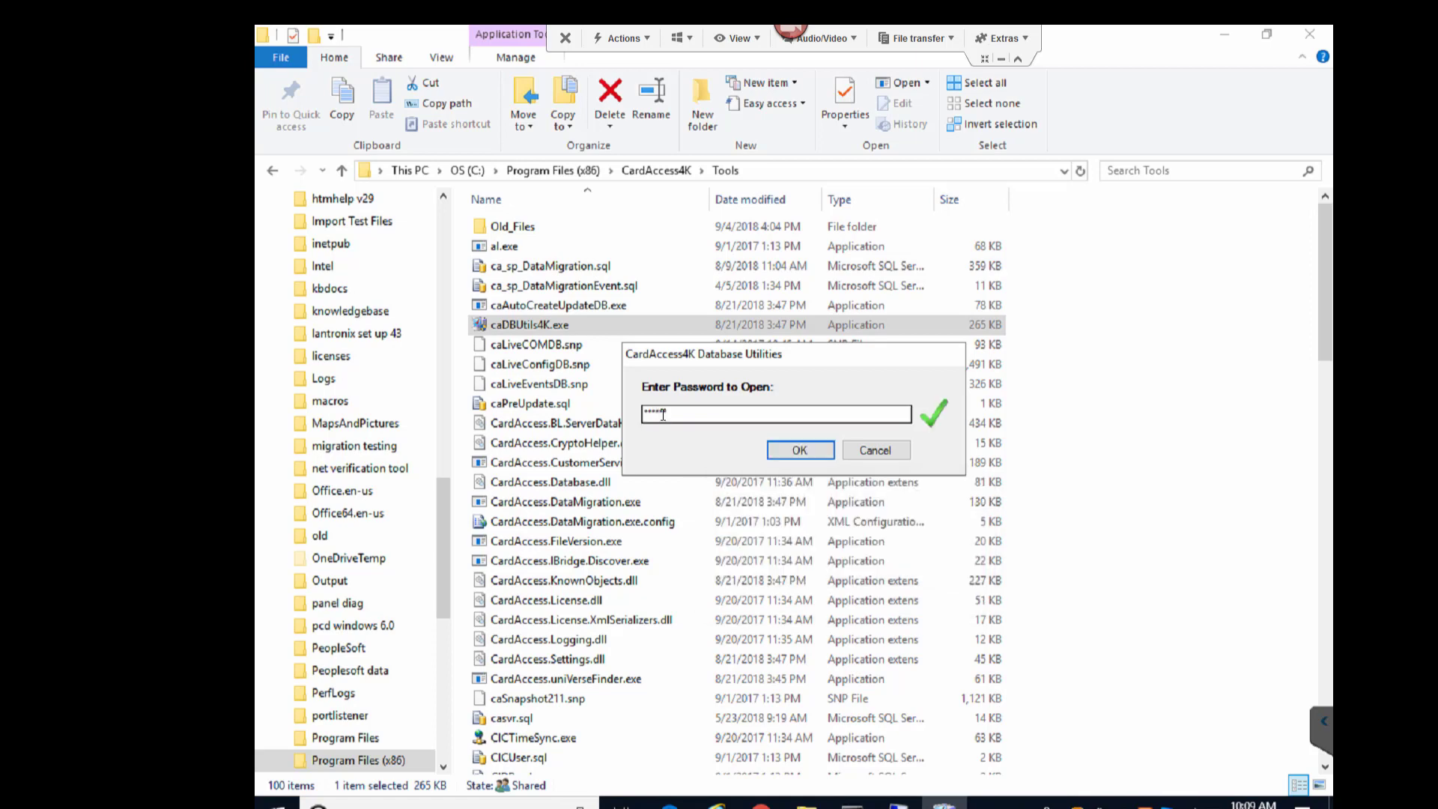
click(800, 450)
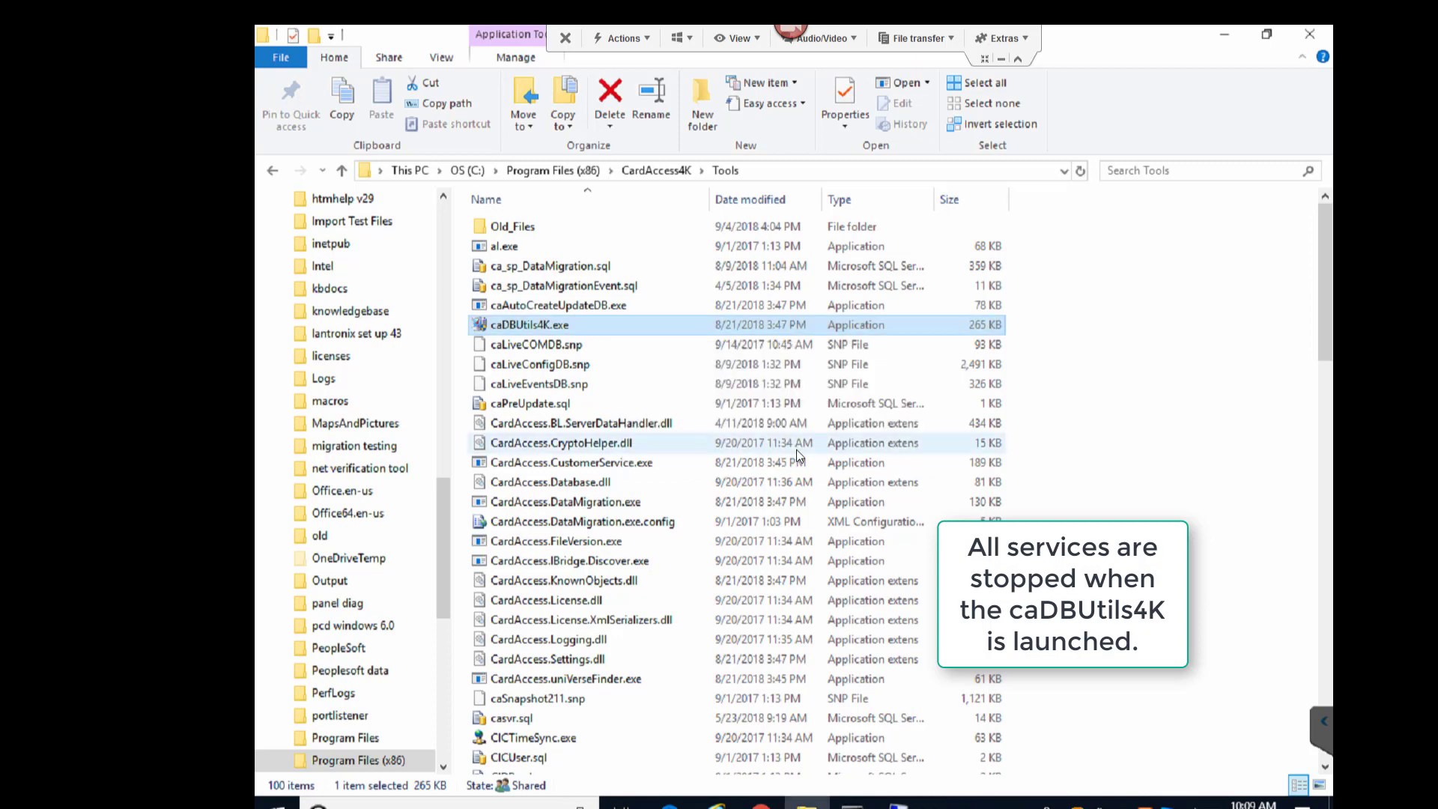
double_click(531, 325)
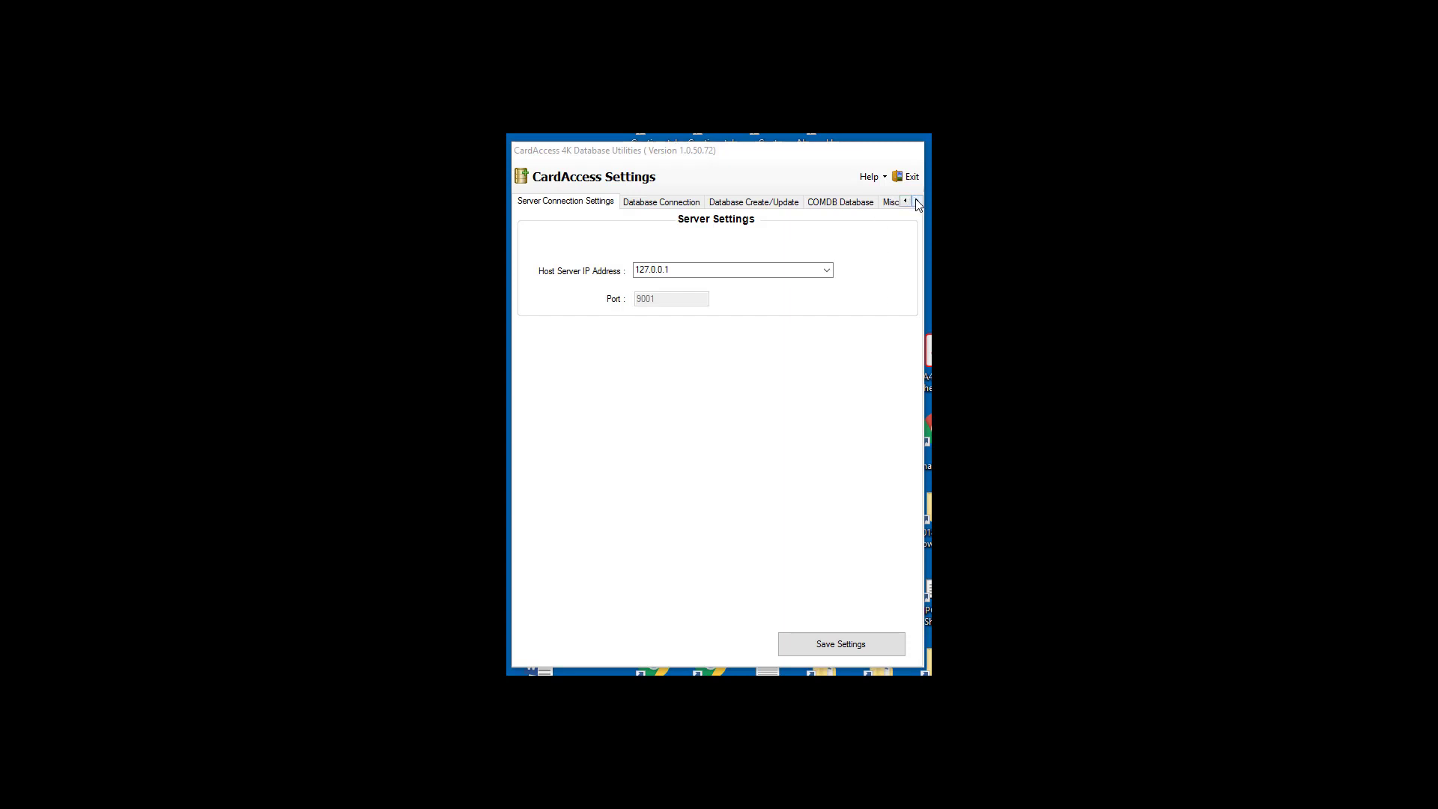
Open the Misc tab's Backup/Restore Database page
click(917, 201)
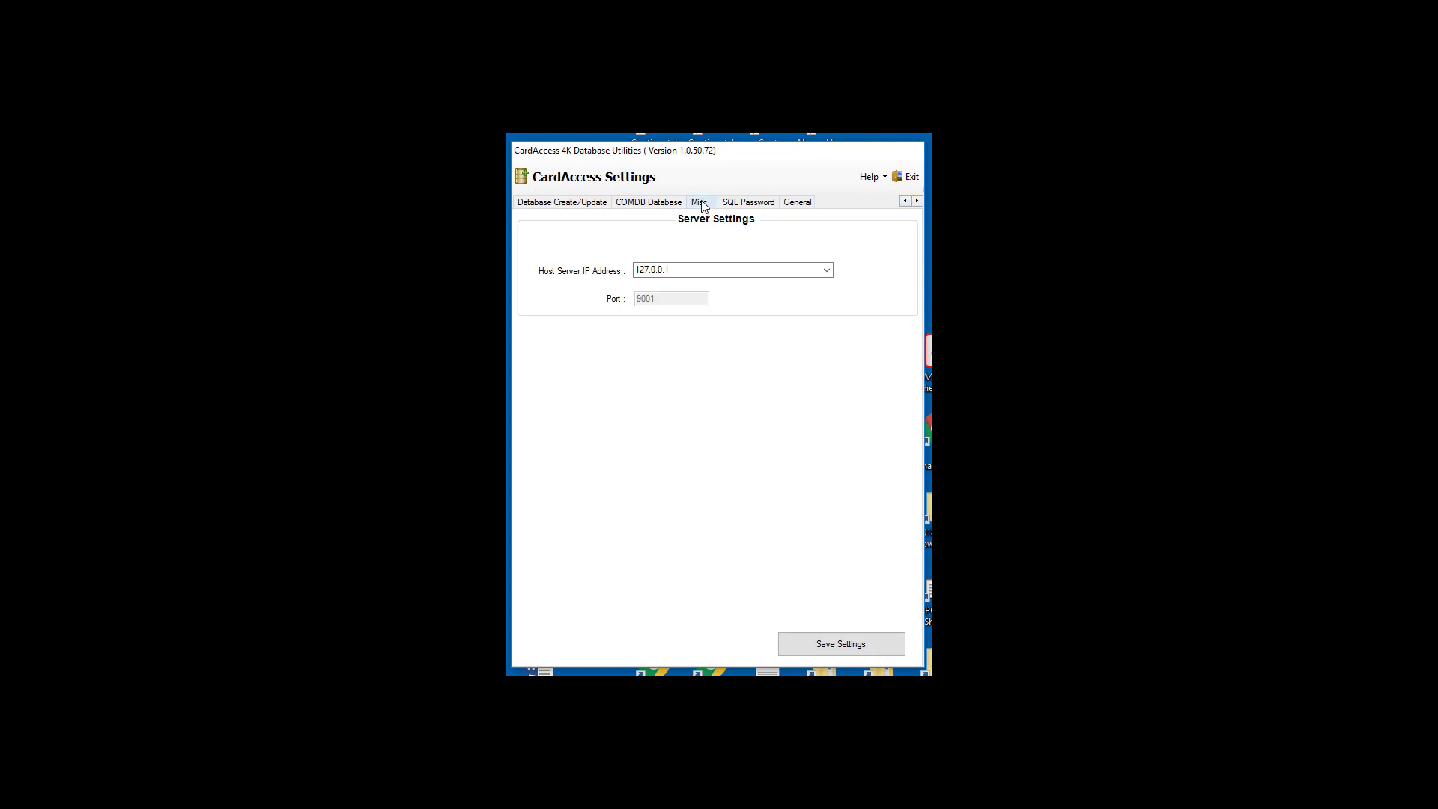
click(700, 202)
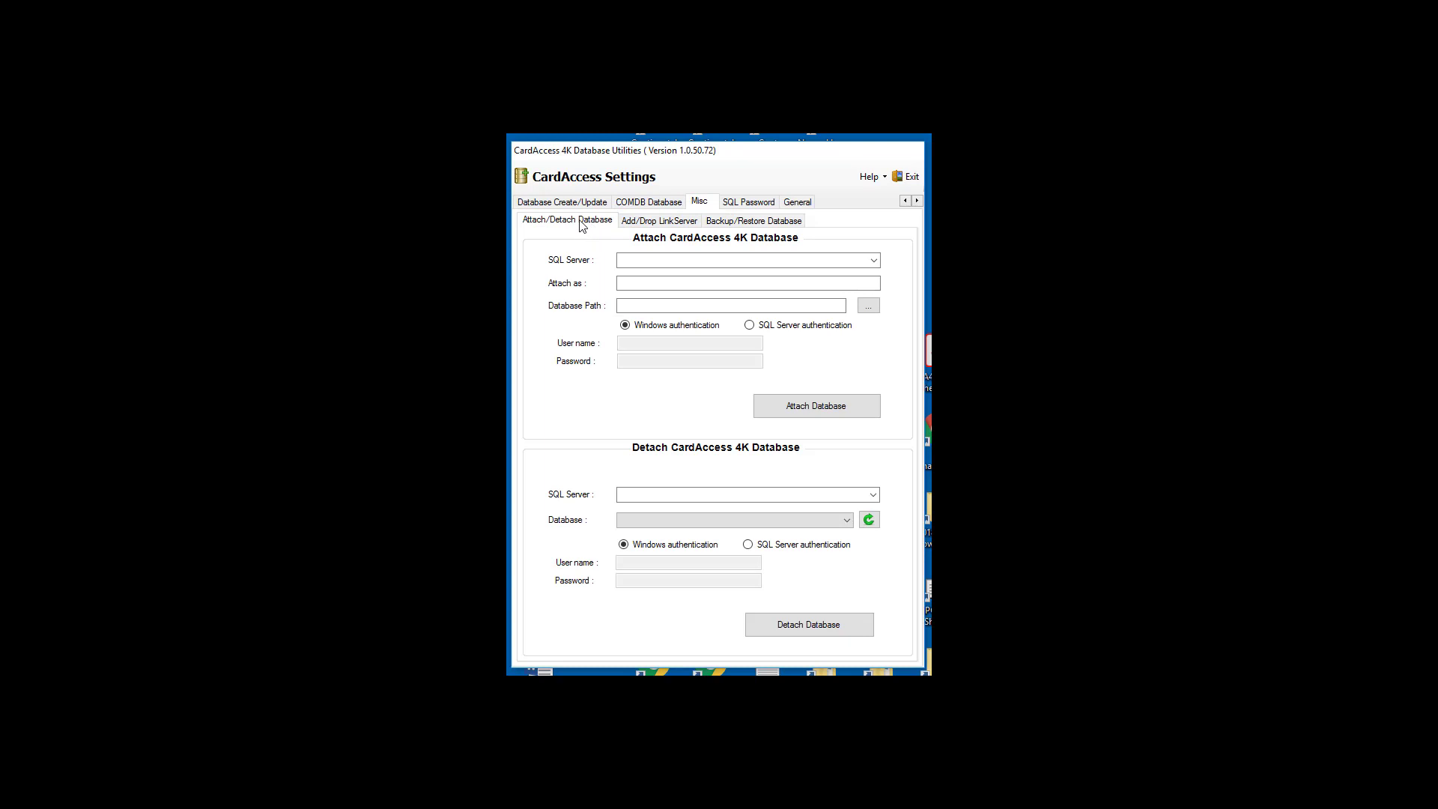
click(753, 219)
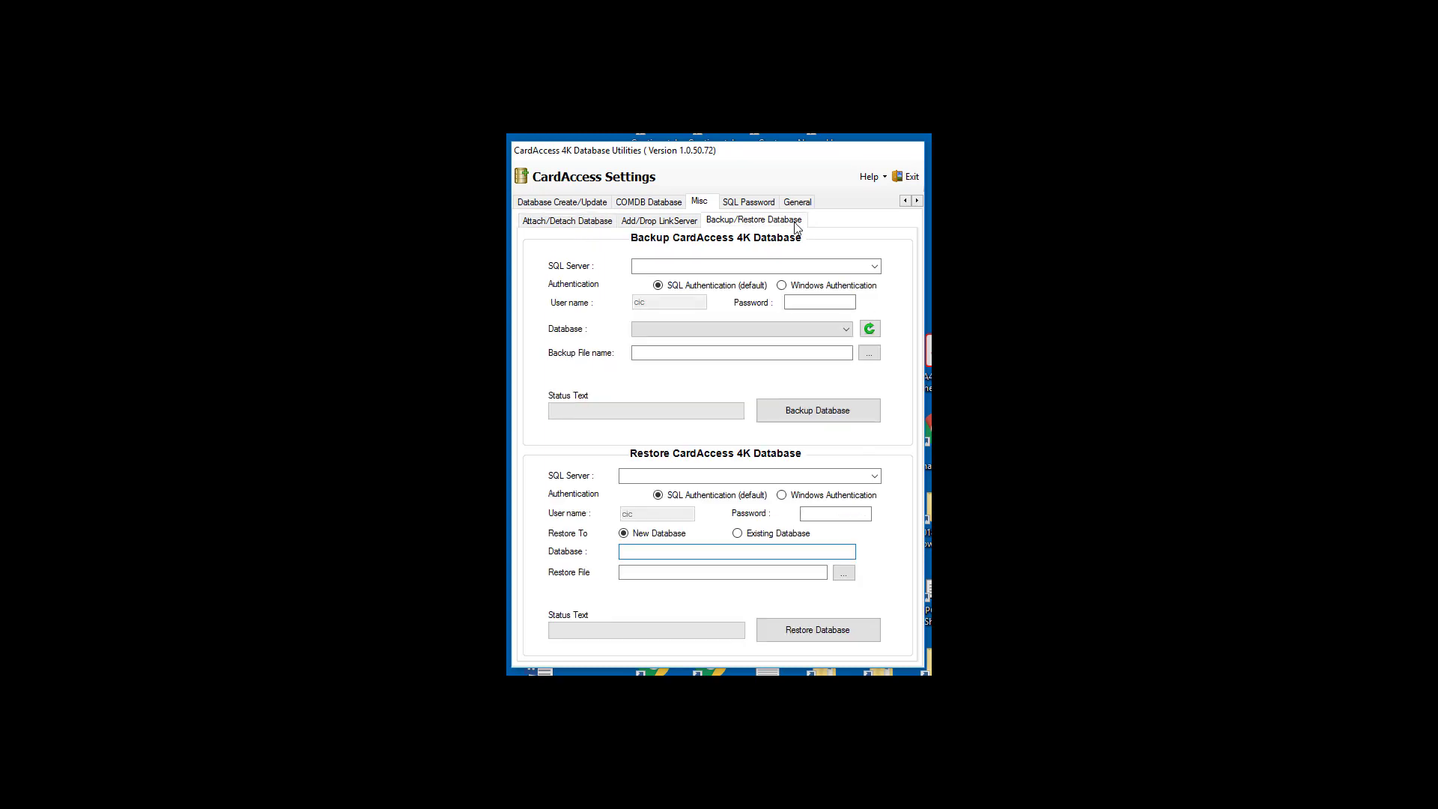
click(754, 220)
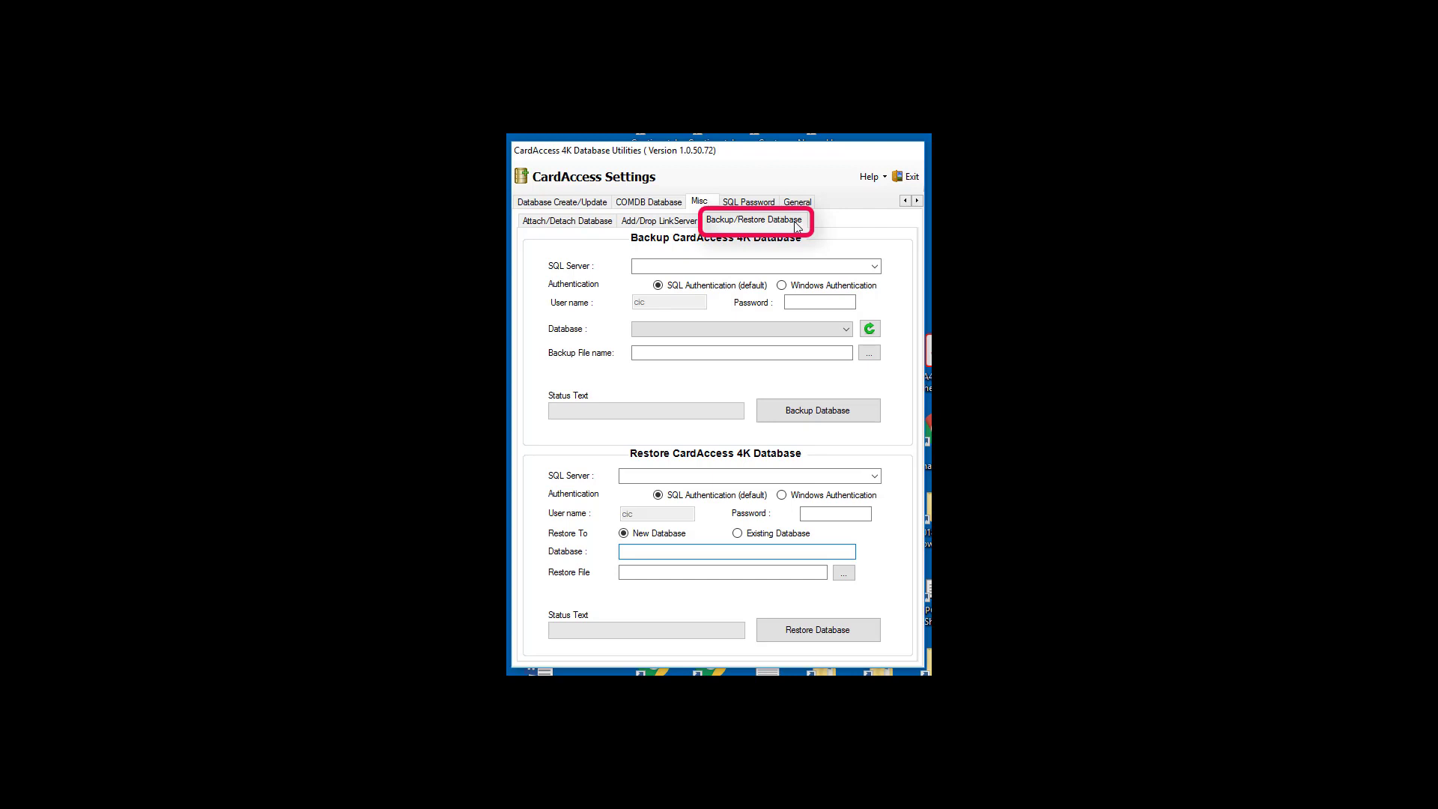
click(874, 266)
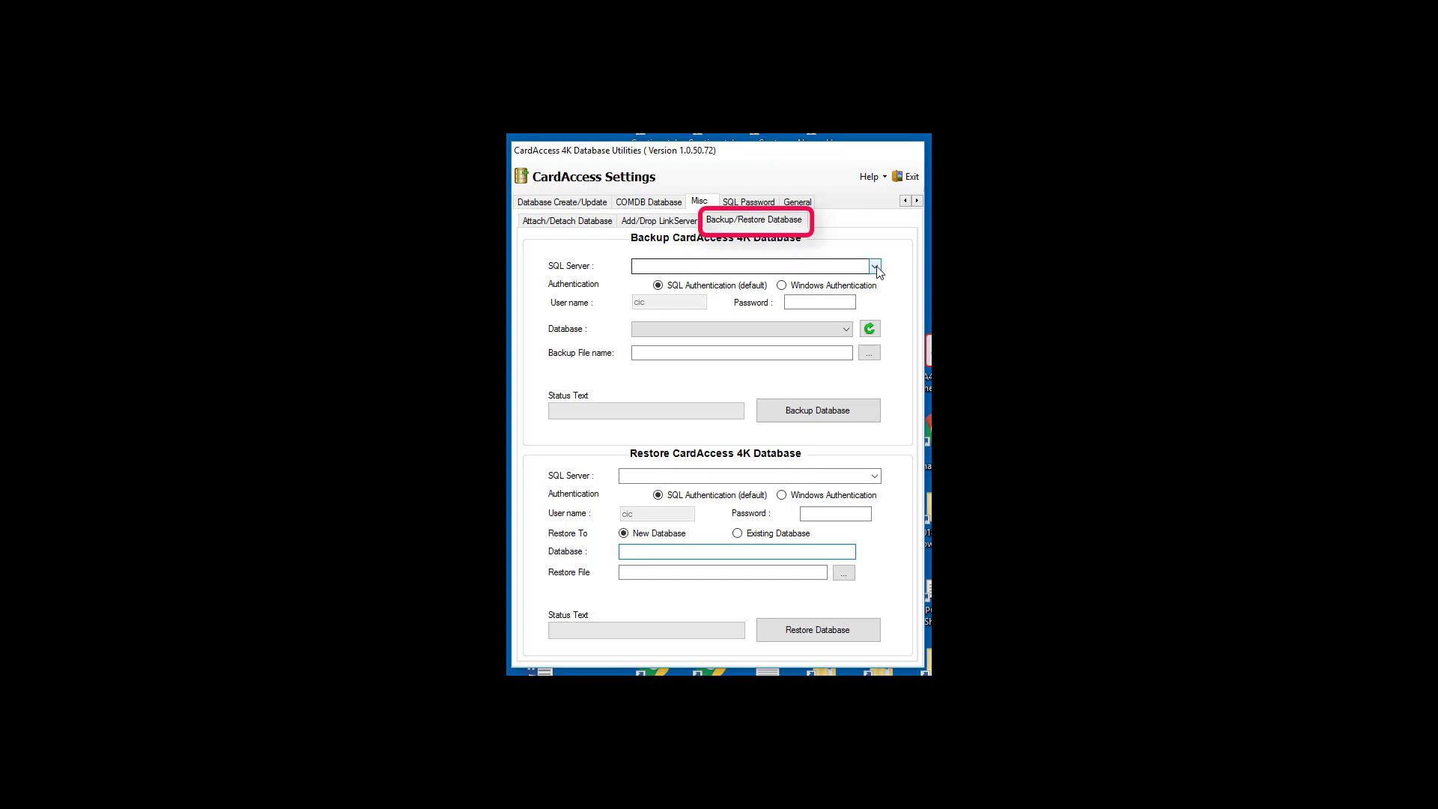
click(876, 267)
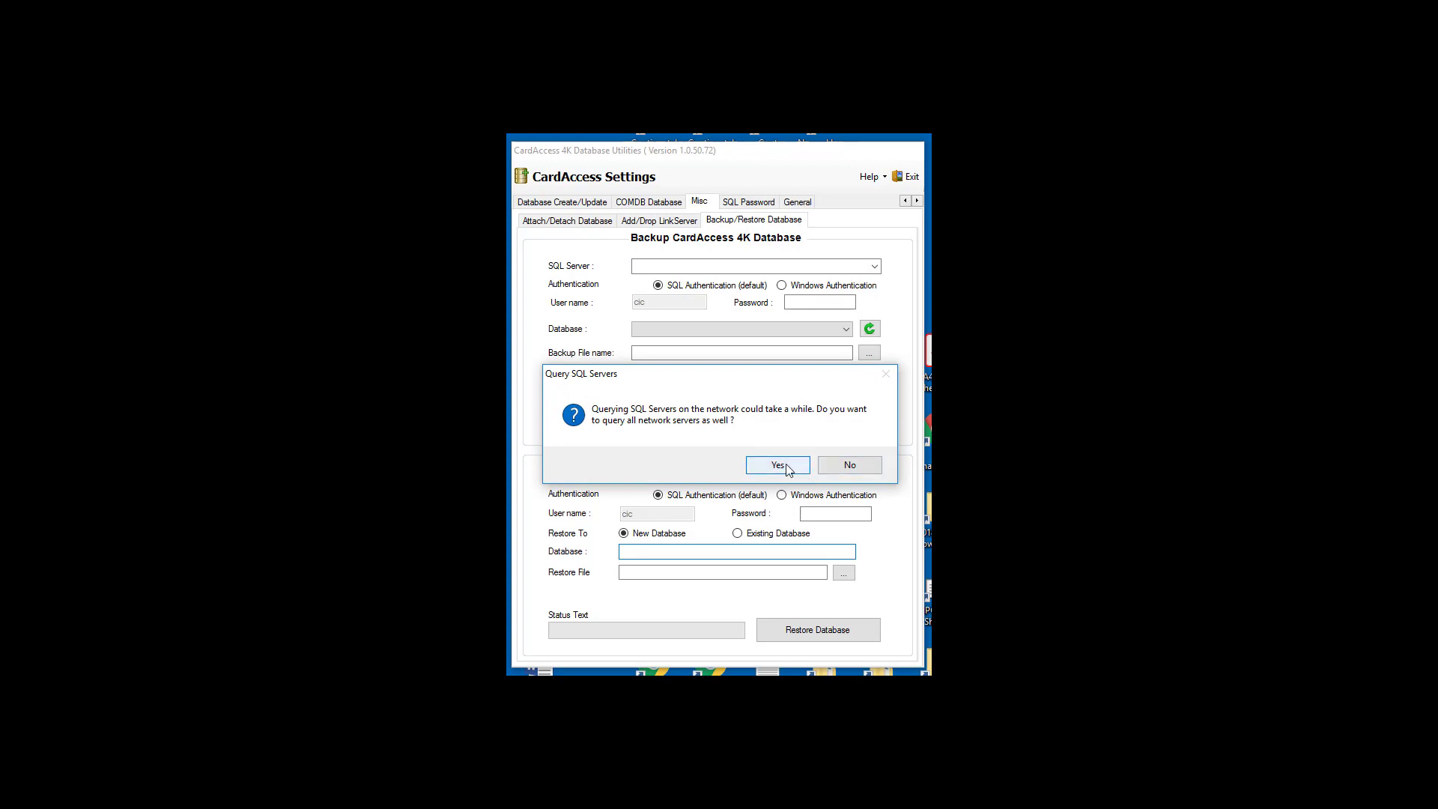
click(777, 464)
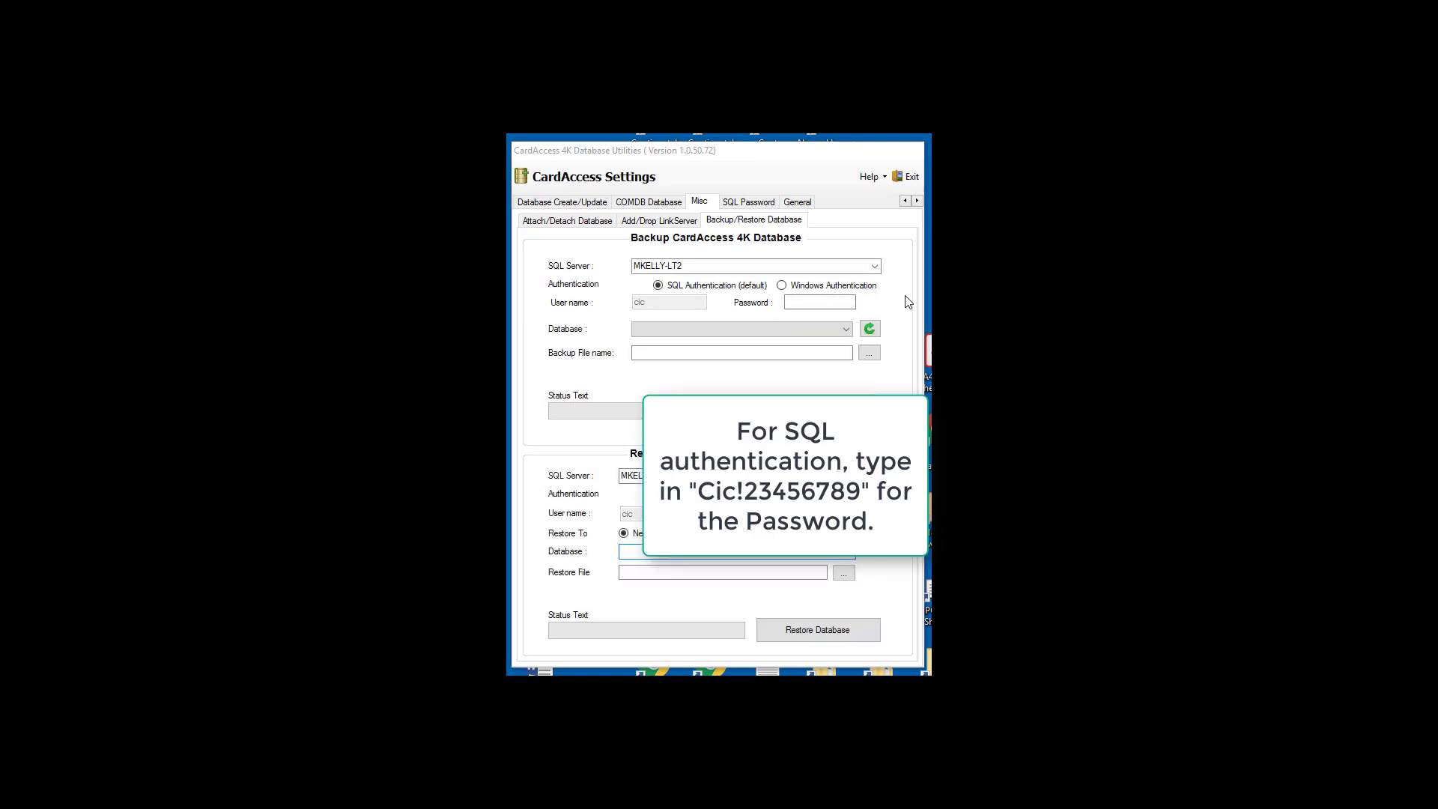
click(820, 302)
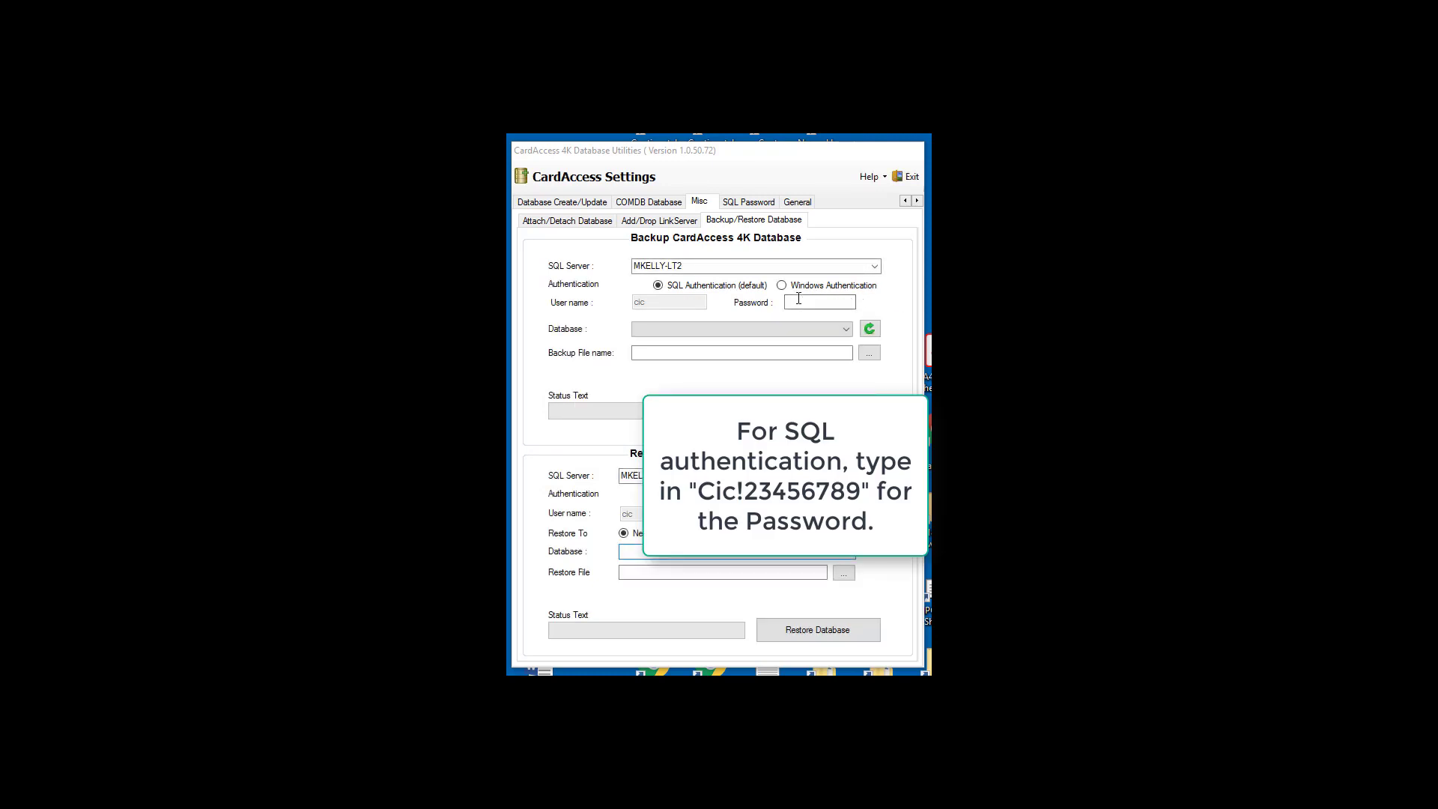
click(819, 302)
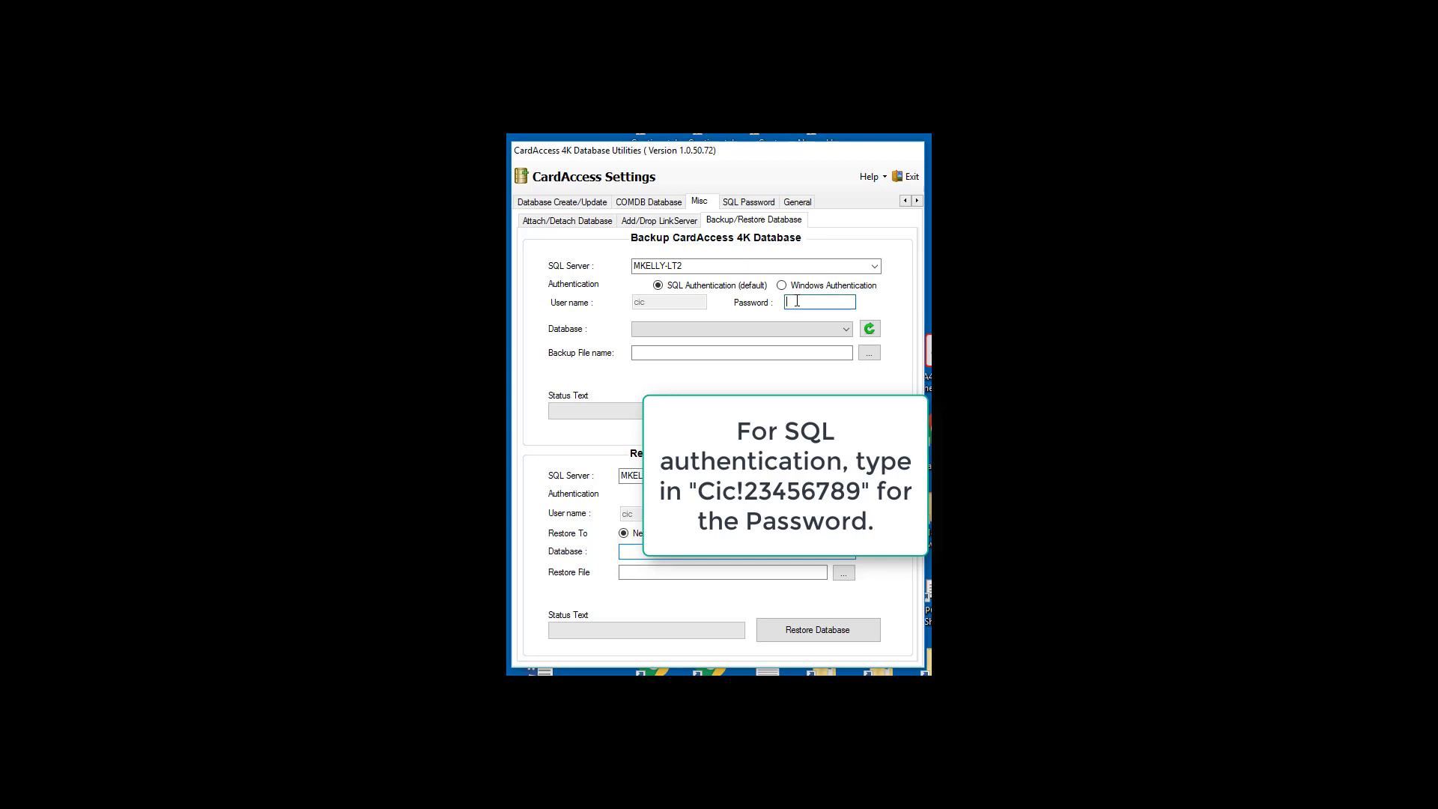
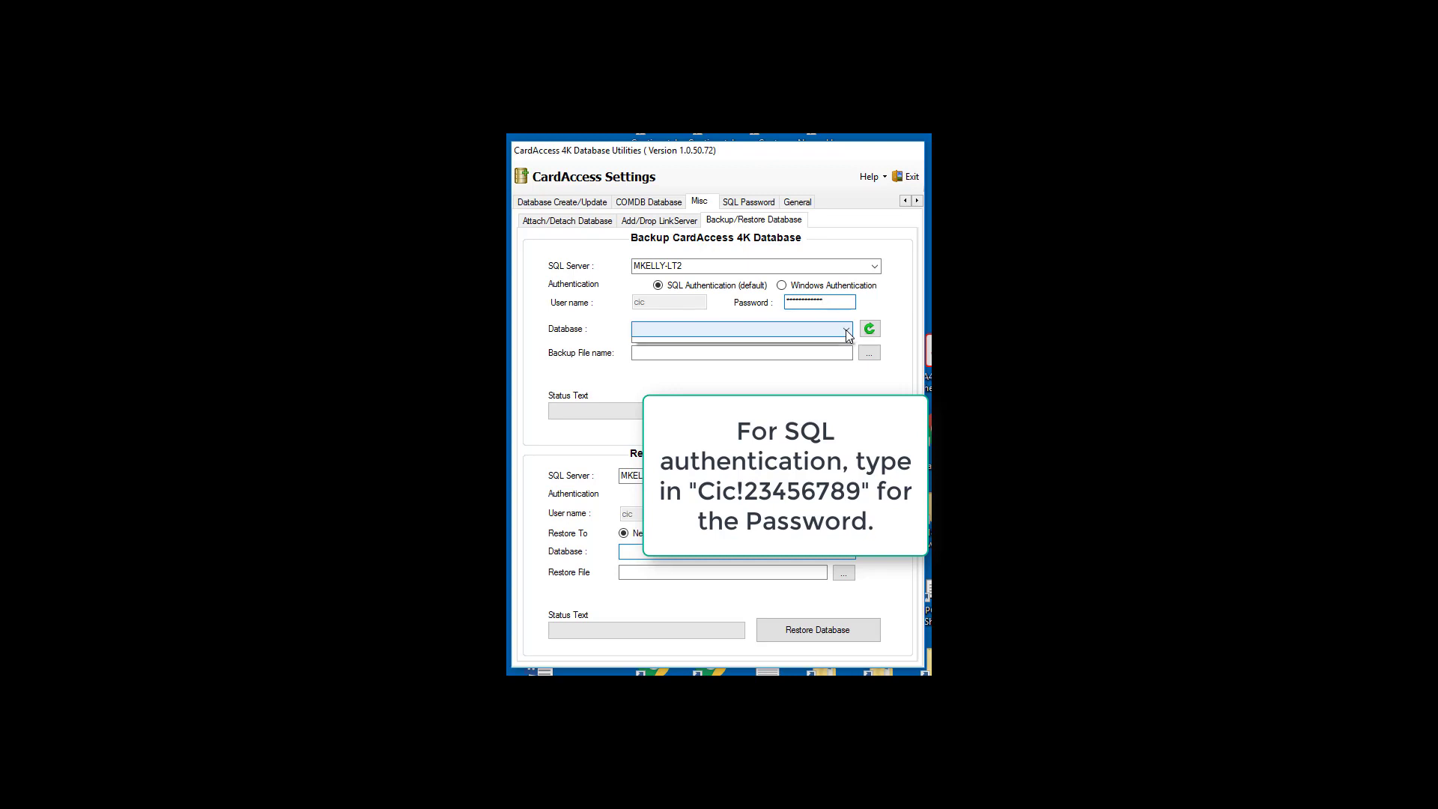
Choose caLiveConfiguration_09052018_161213 as the database and set the backup file location
click(846, 329)
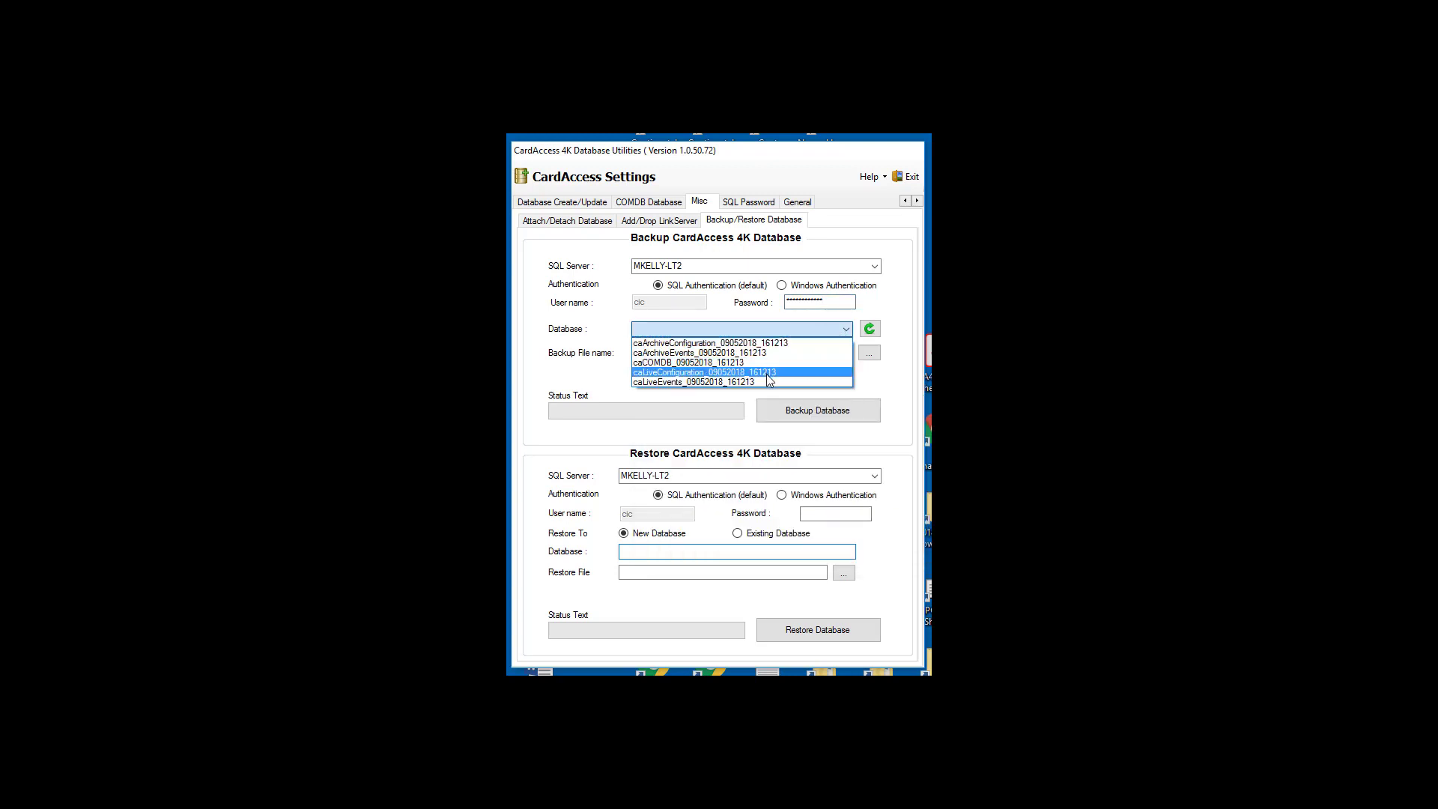
click(702, 372)
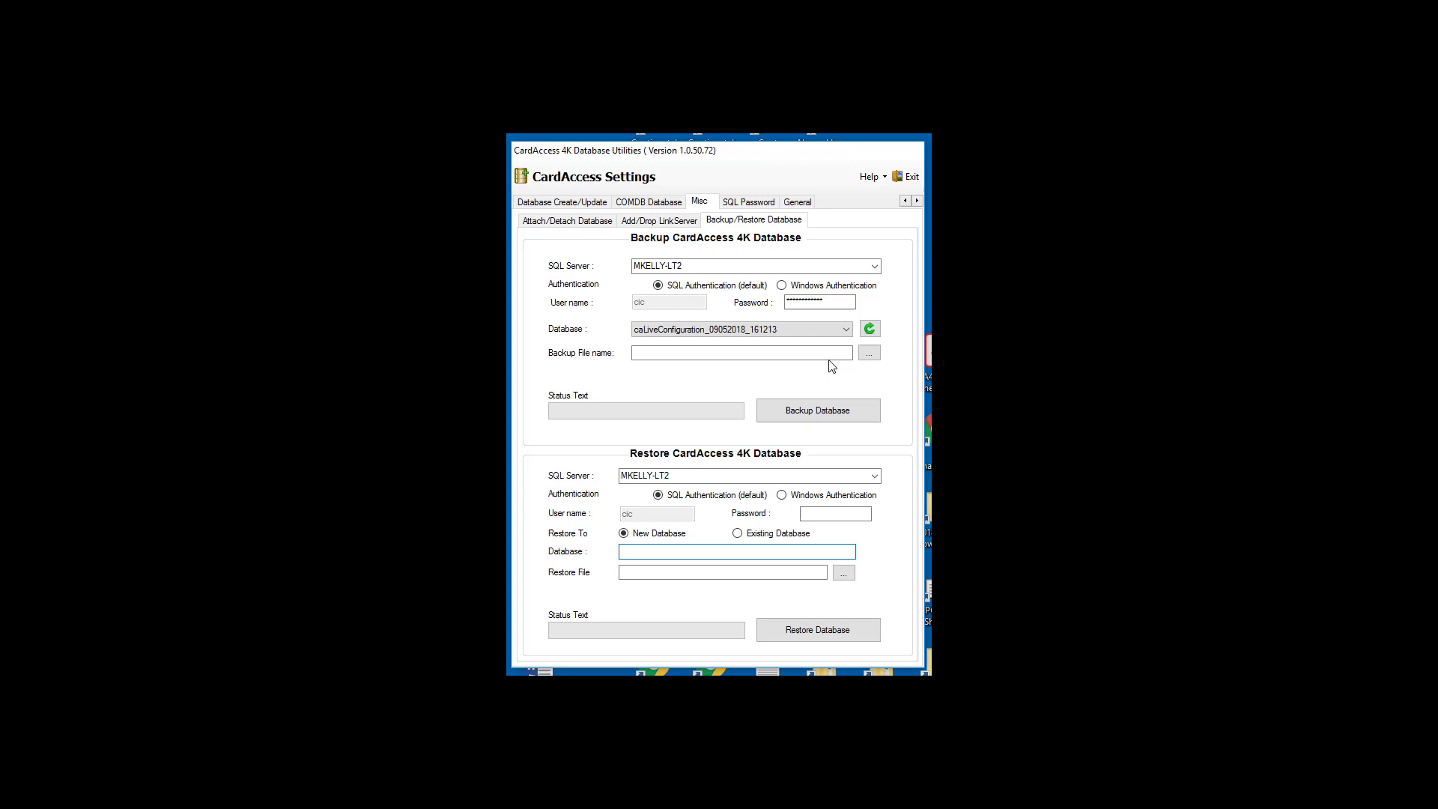
click(869, 352)
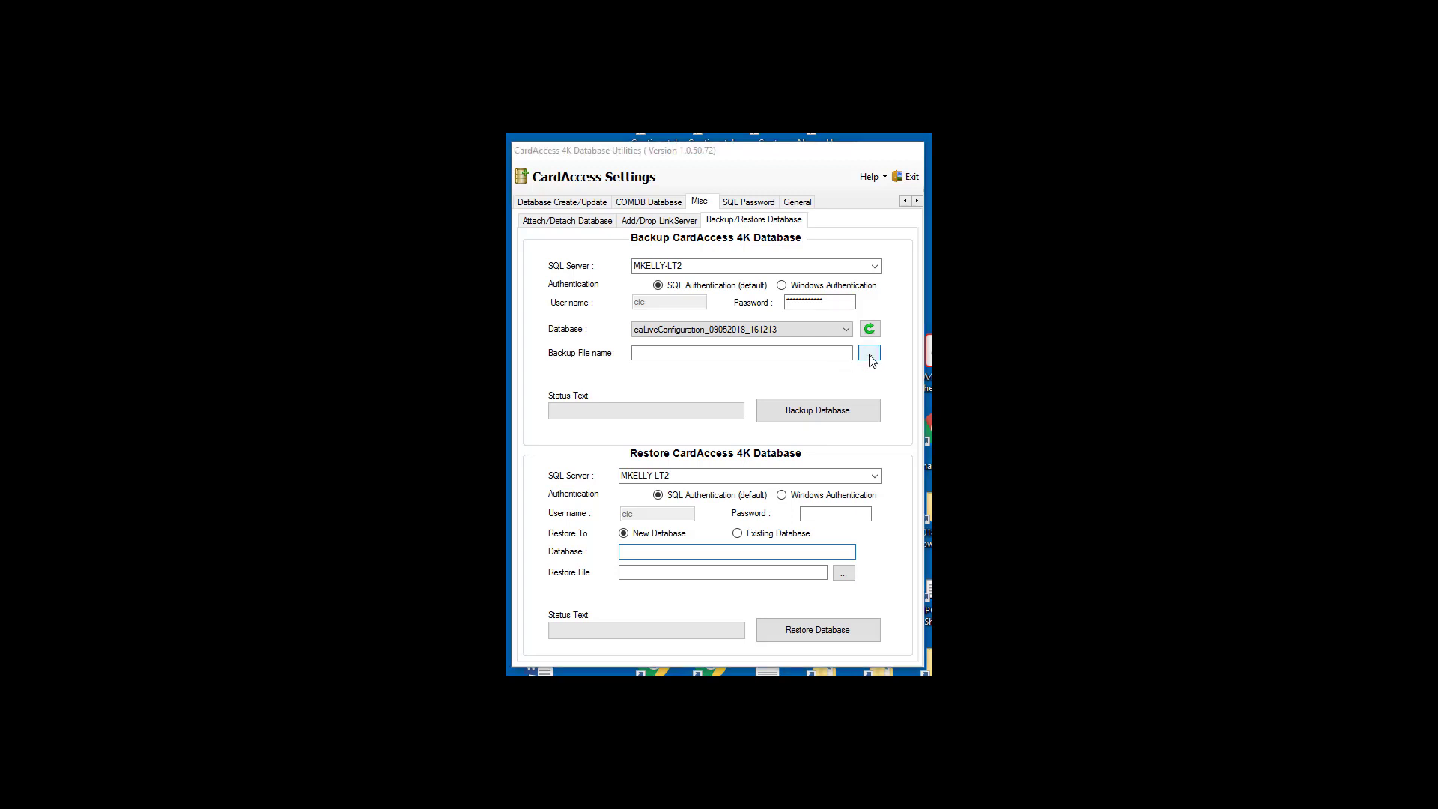
click(870, 352)
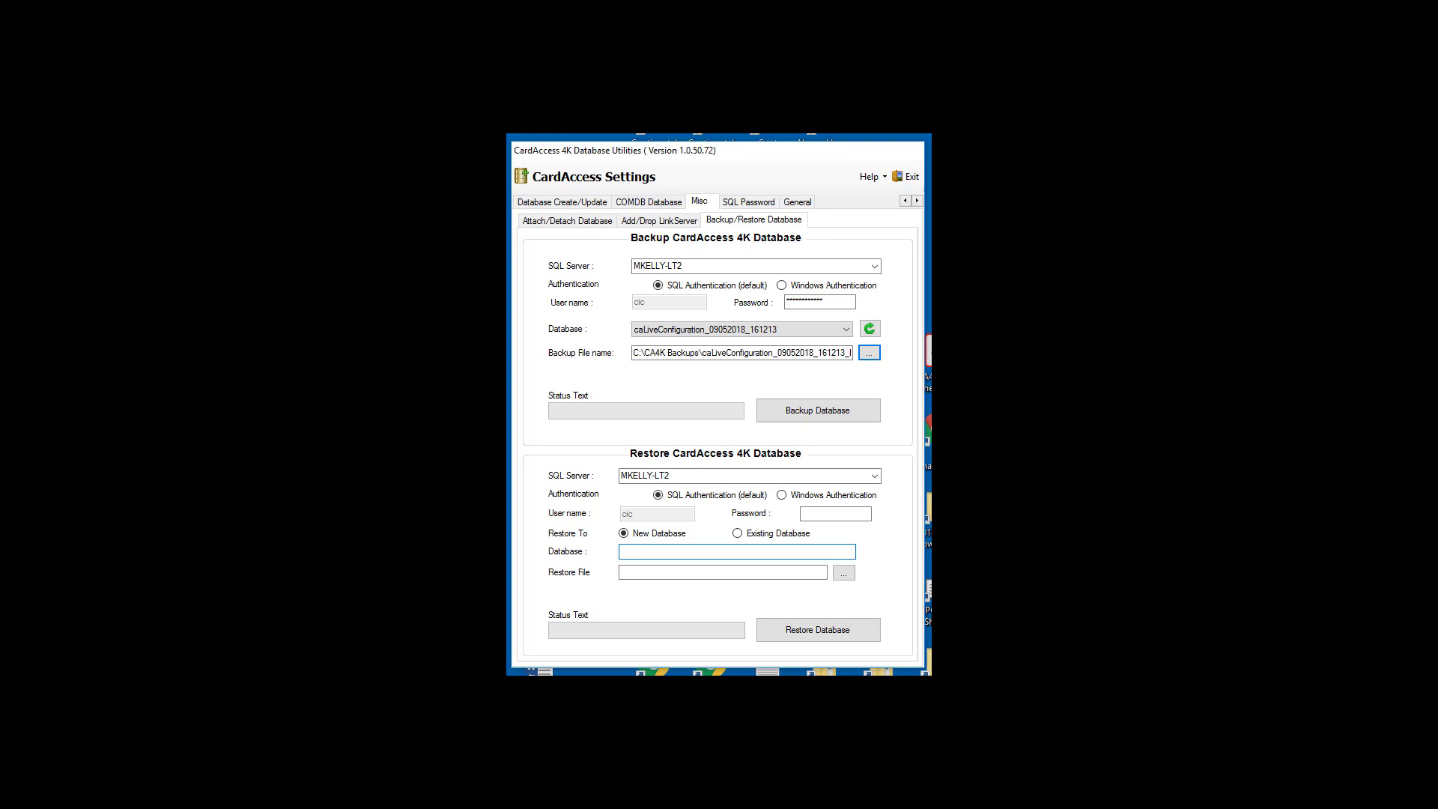
mouse_move(834, 420)
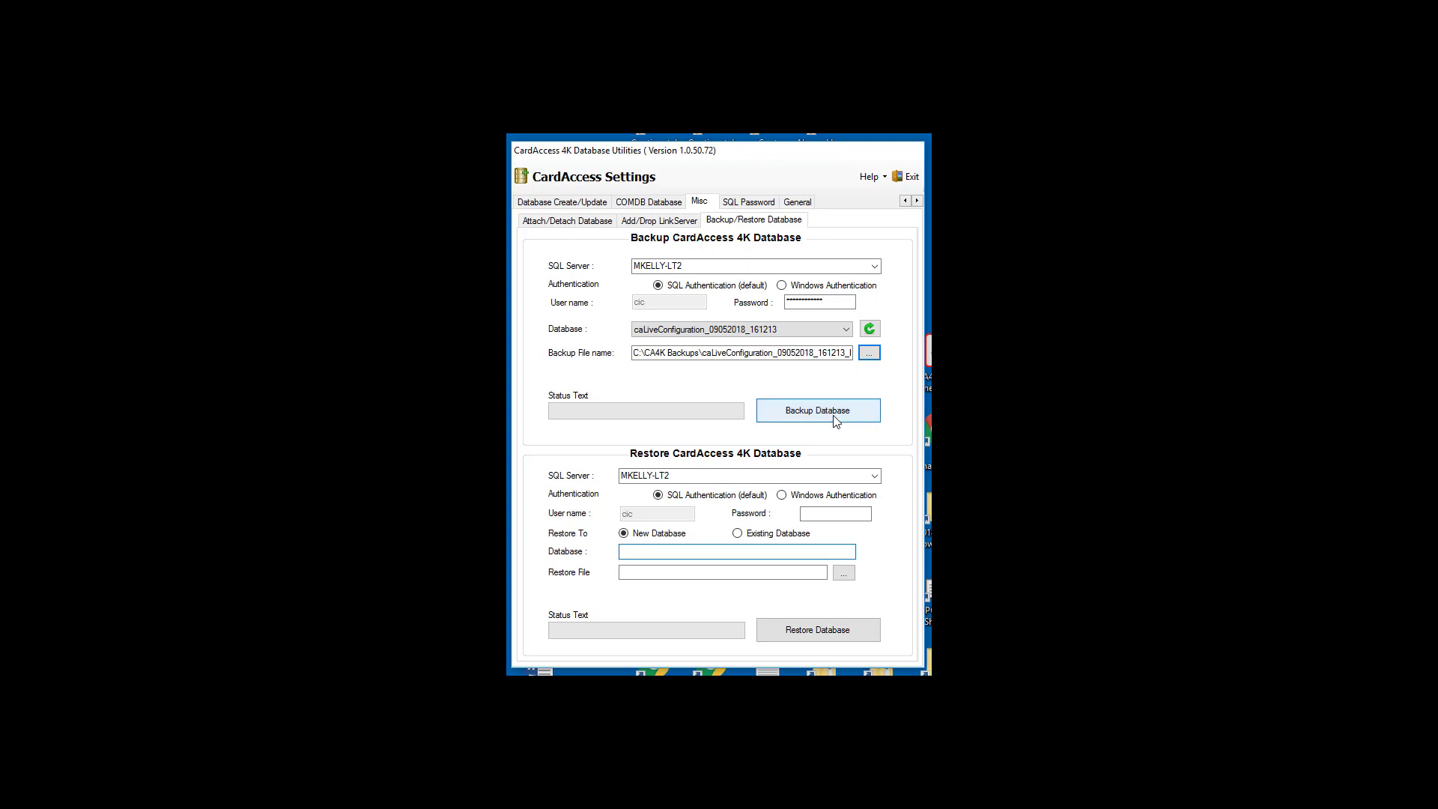
Run Backup Database on caLiveConfiguration to the chosen file
click(818, 410)
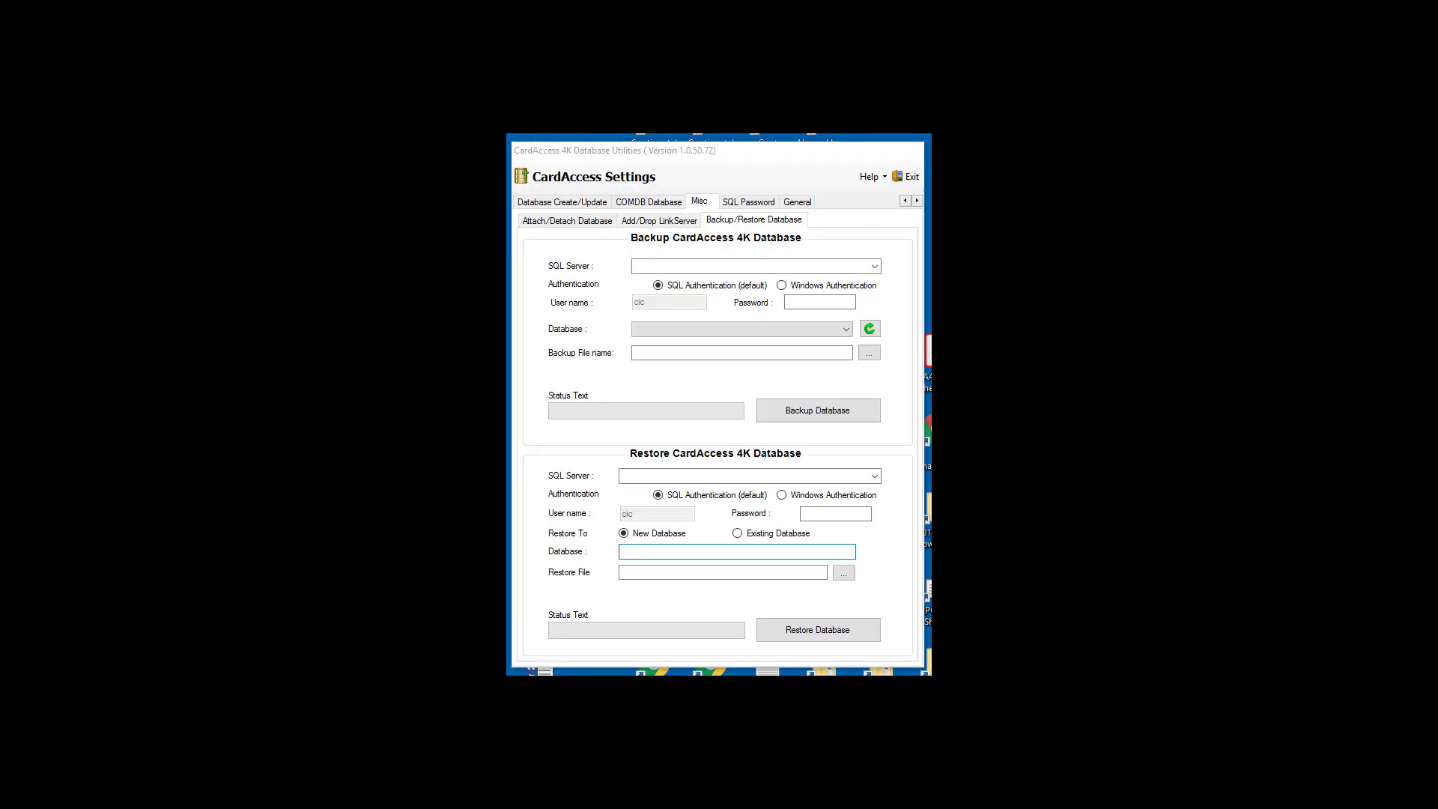
mouse_move(875, 545)
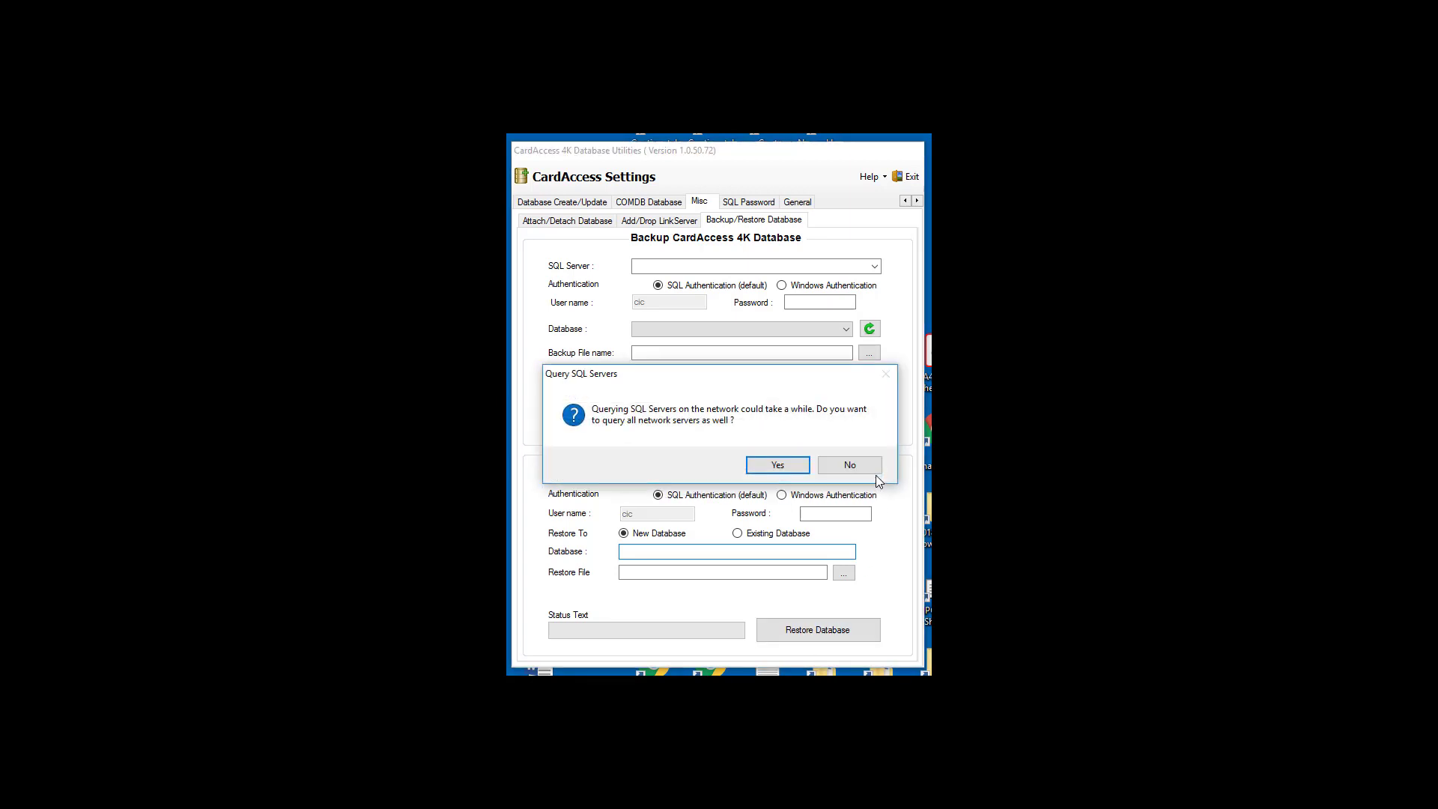
click(850, 464)
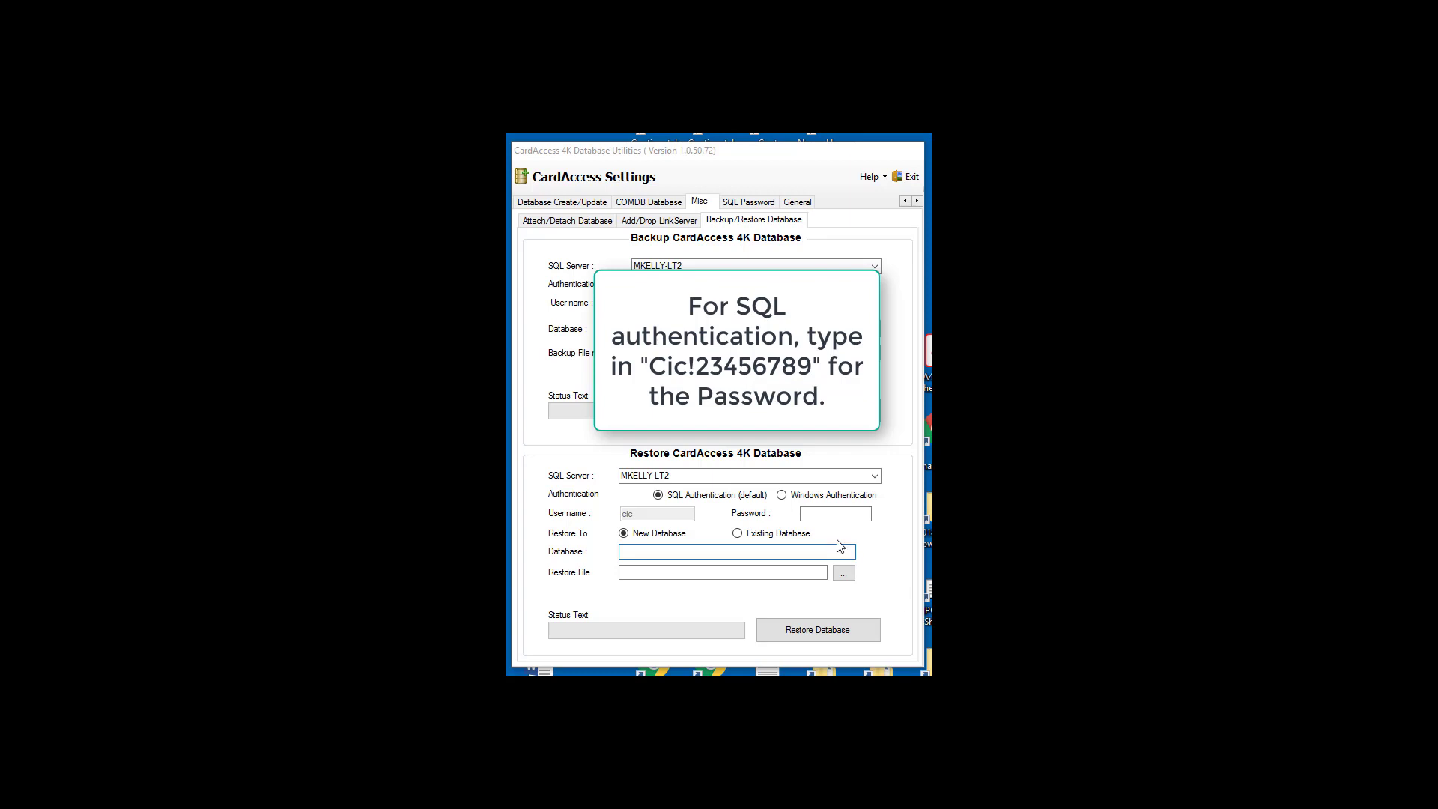
click(835, 514)
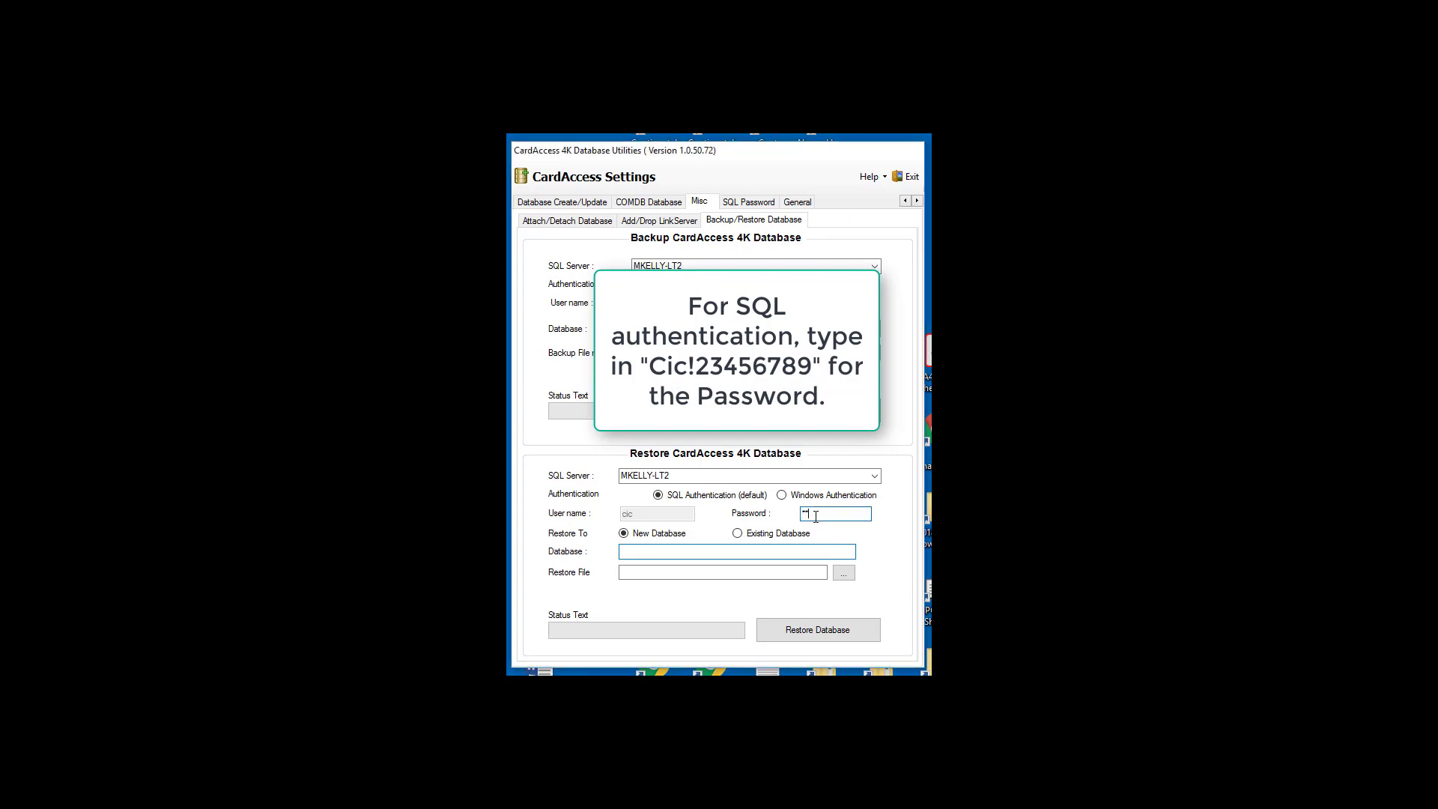
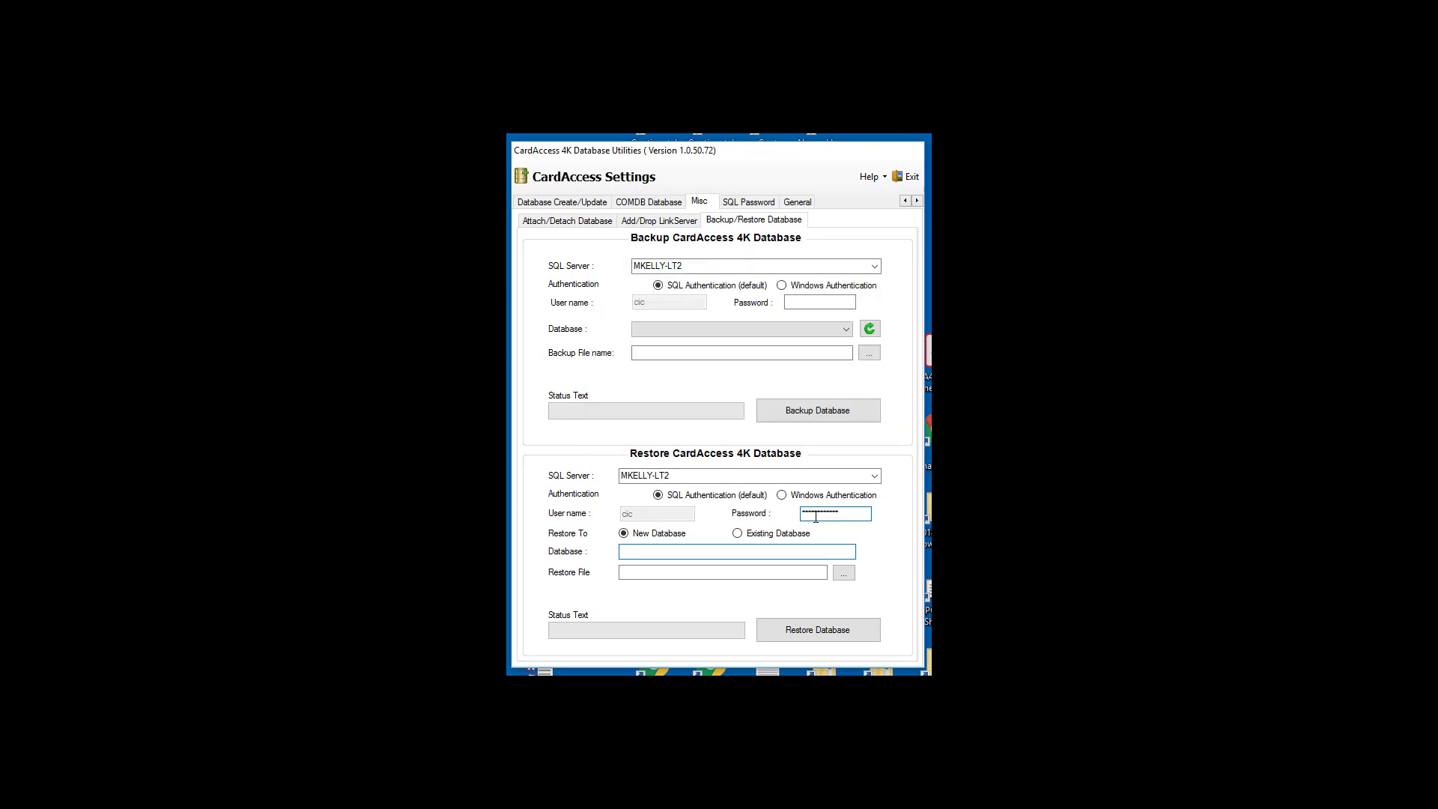
mouse_move(683, 606)
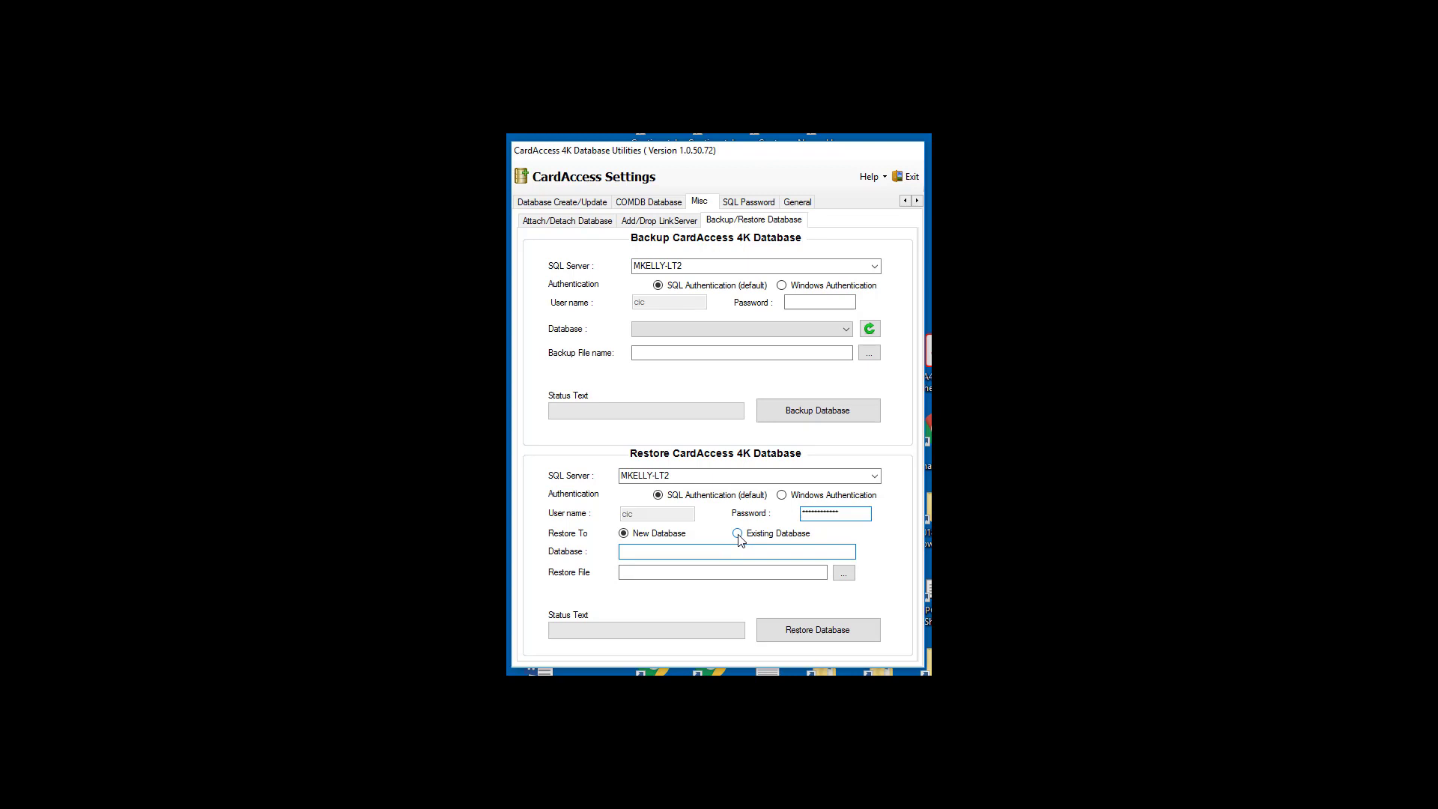
Restore the CA4K Backups .bak file over the existing caLiveConfiguration_09052018_161213 database
click(737, 534)
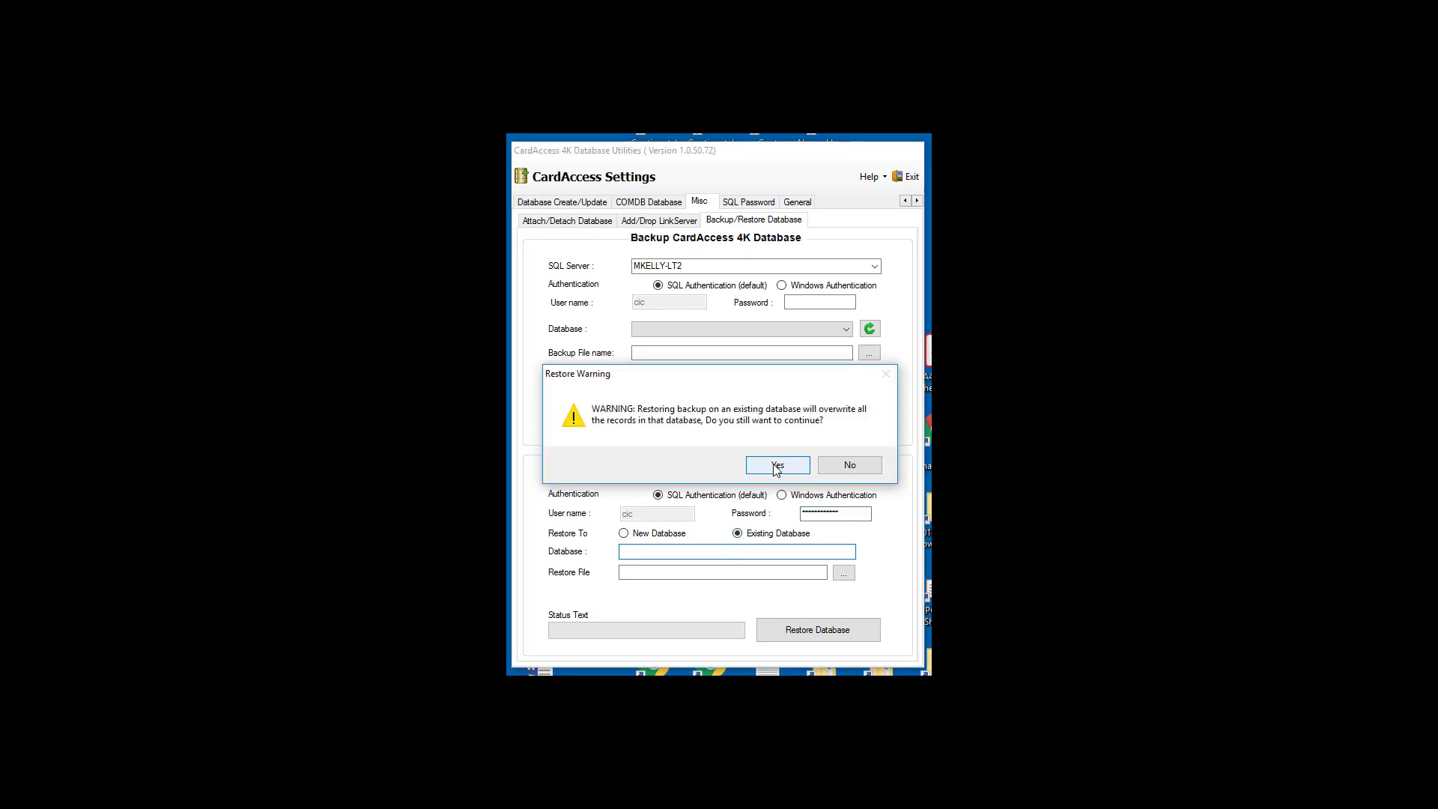
click(778, 465)
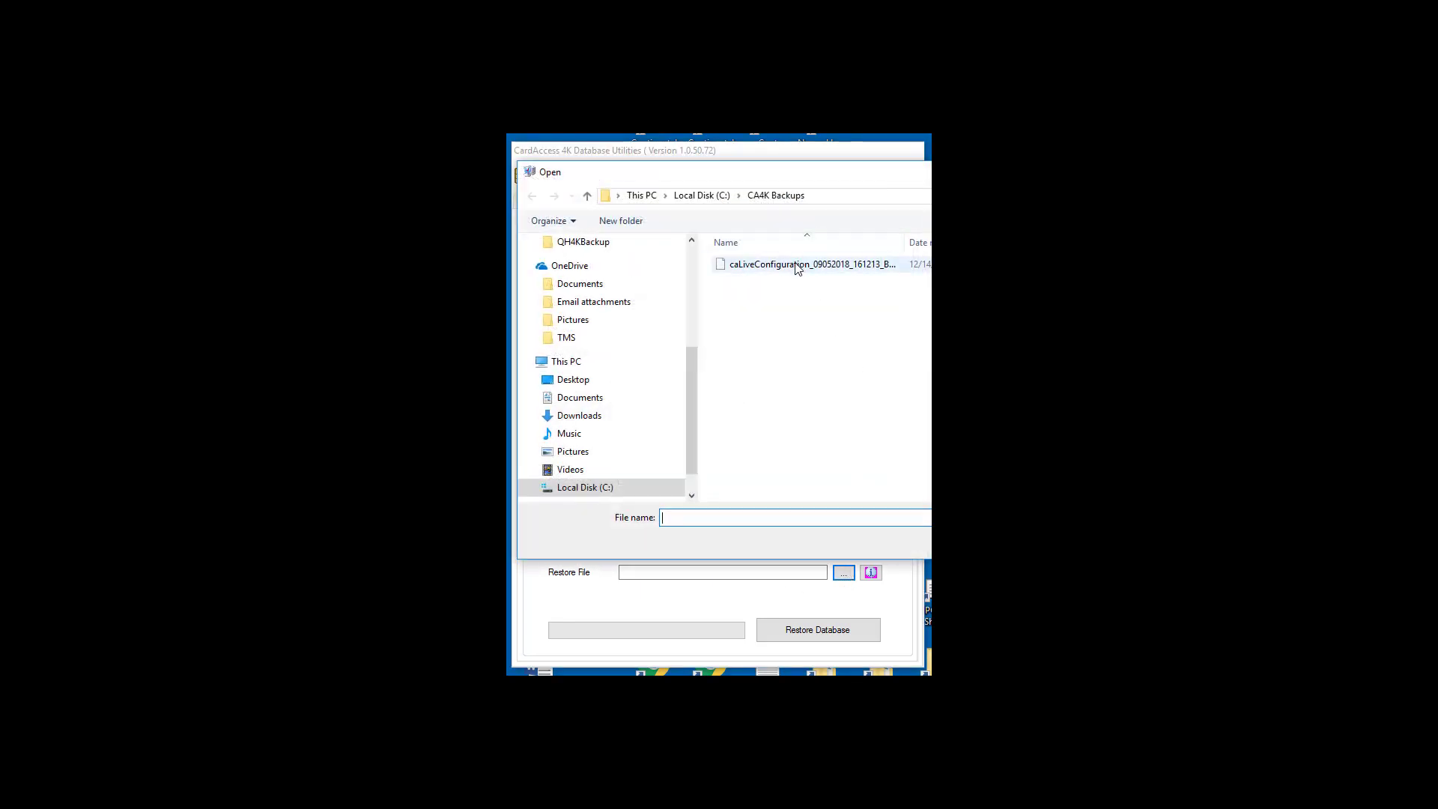
click(810, 264)
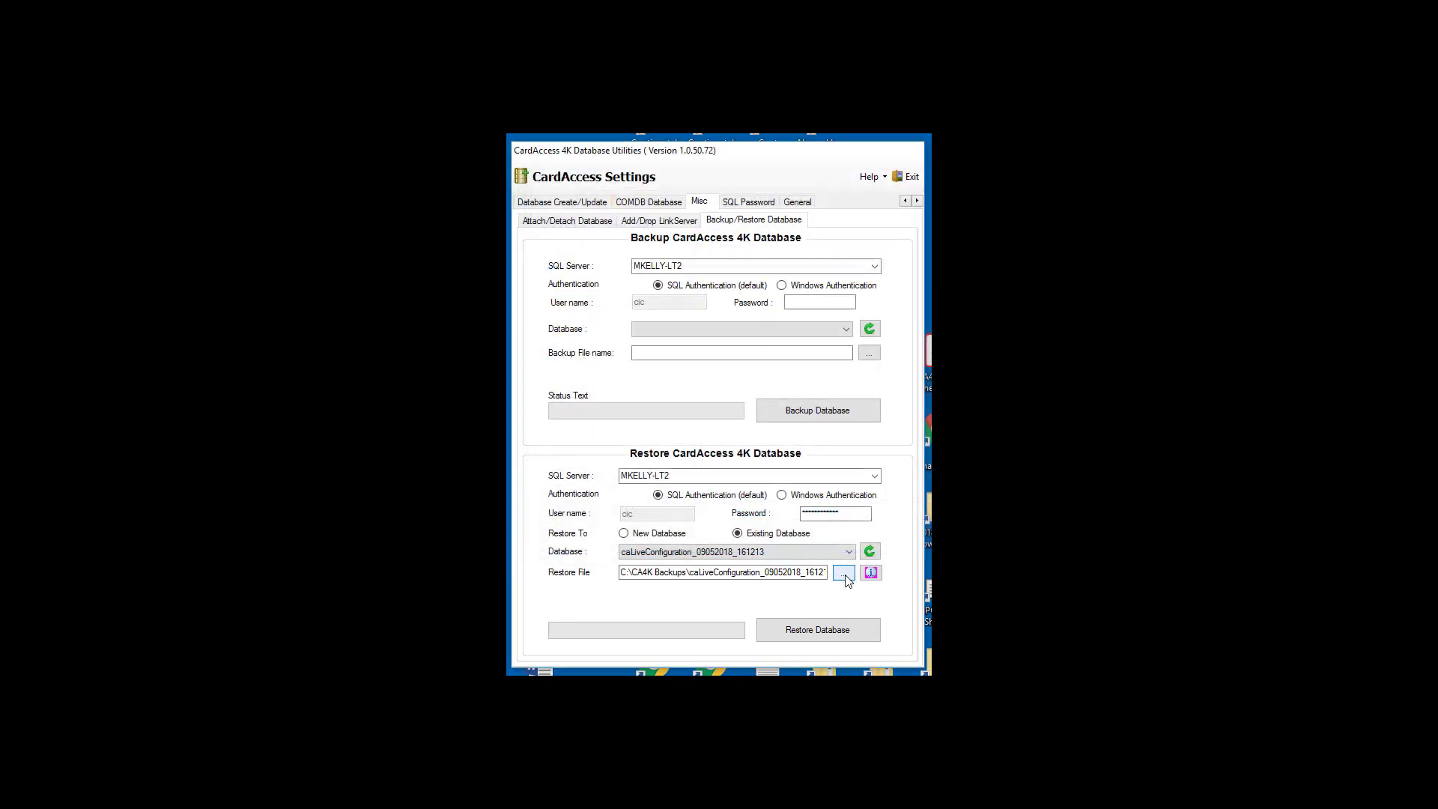
click(818, 630)
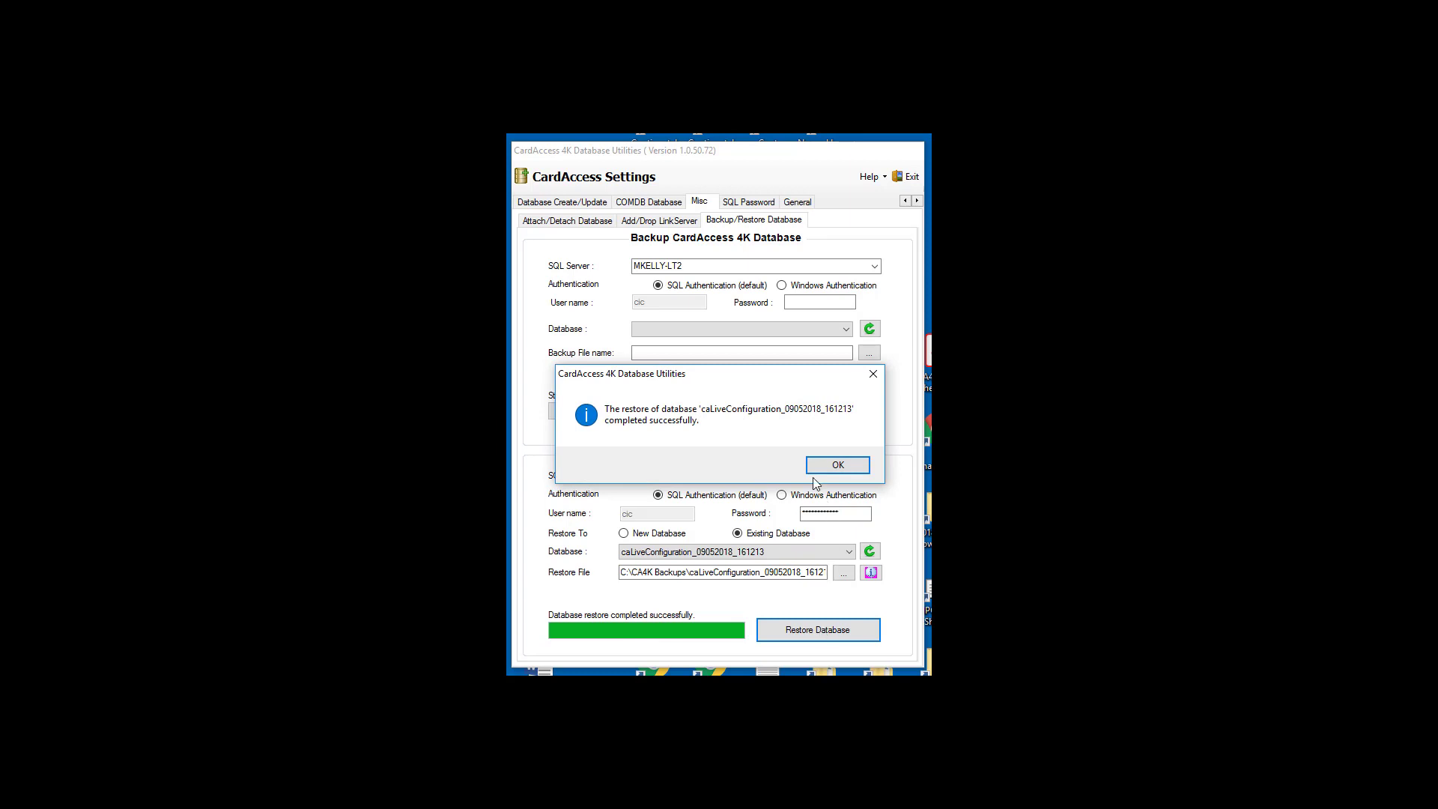
click(838, 464)
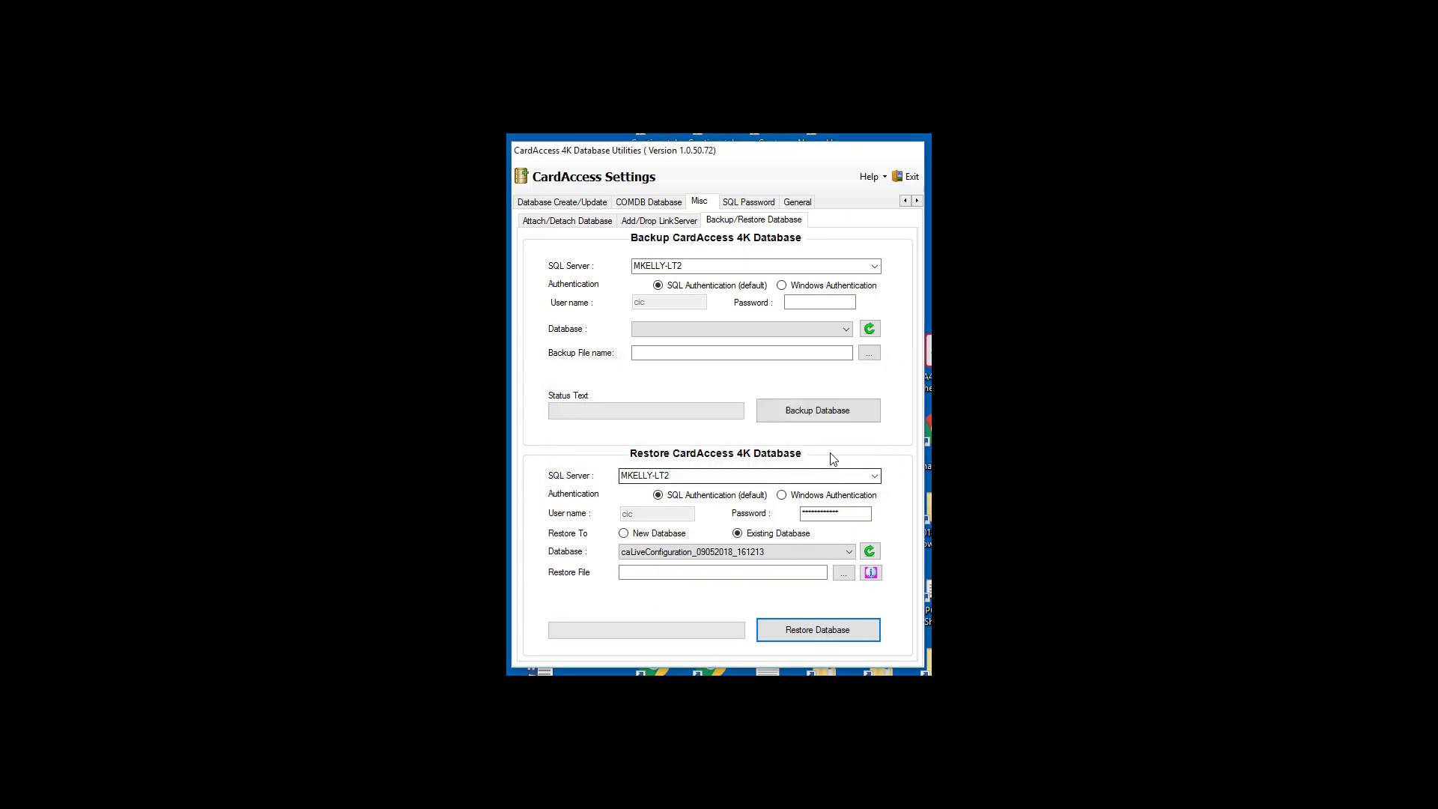